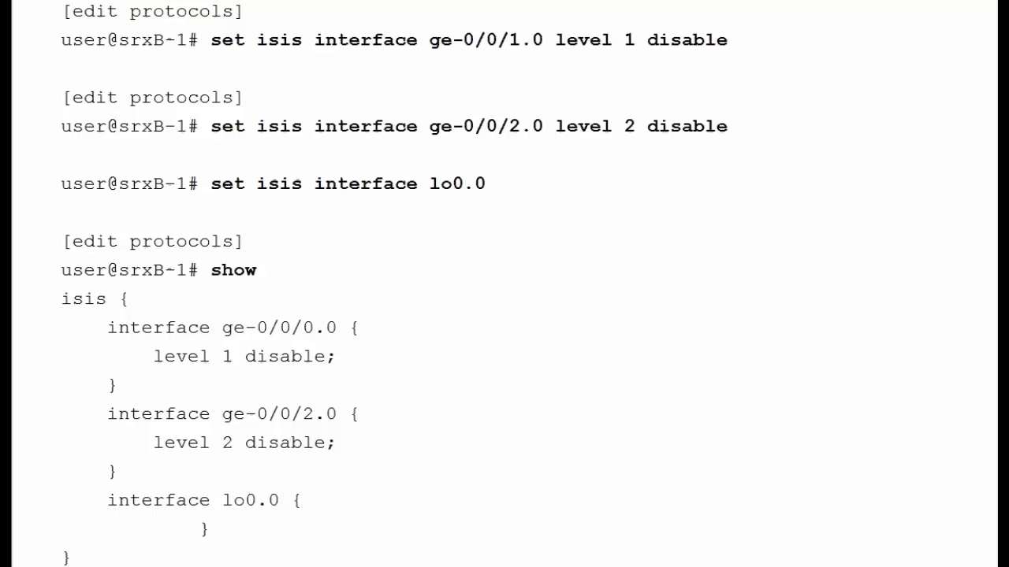
pyautogui.moveTo(162, 555)
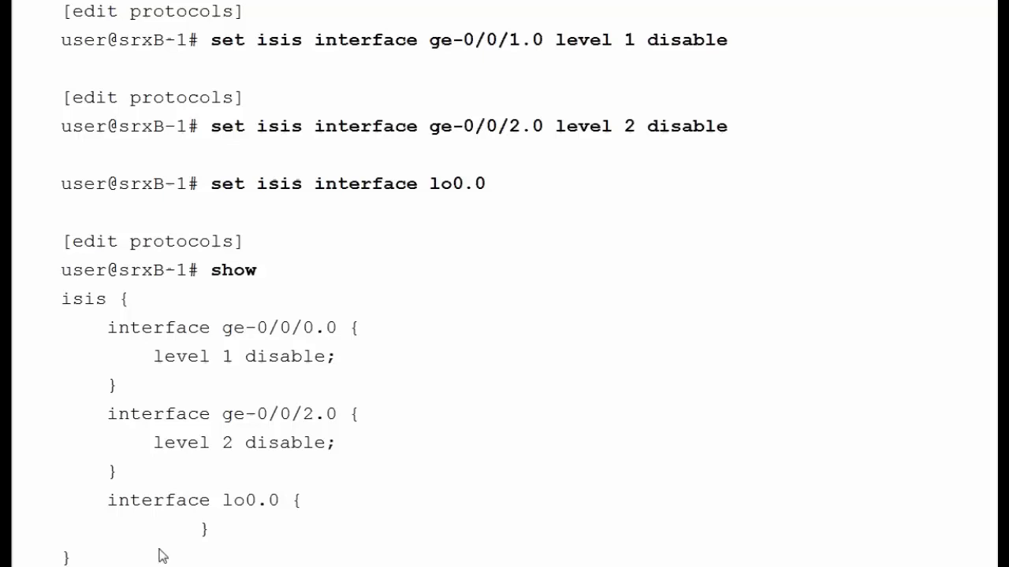
pyautogui.moveTo(565, 361)
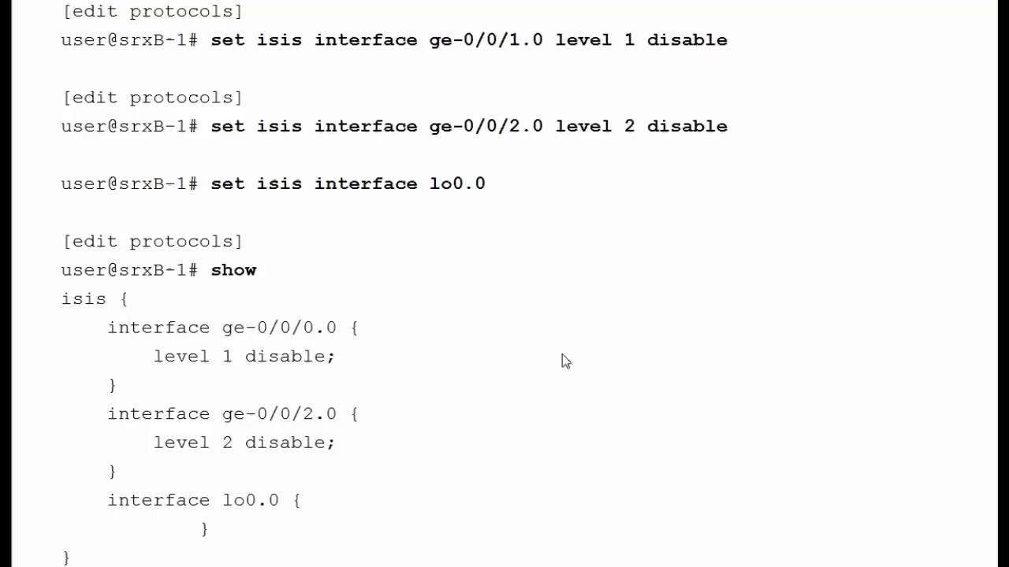
pyautogui.moveTo(527, 342)
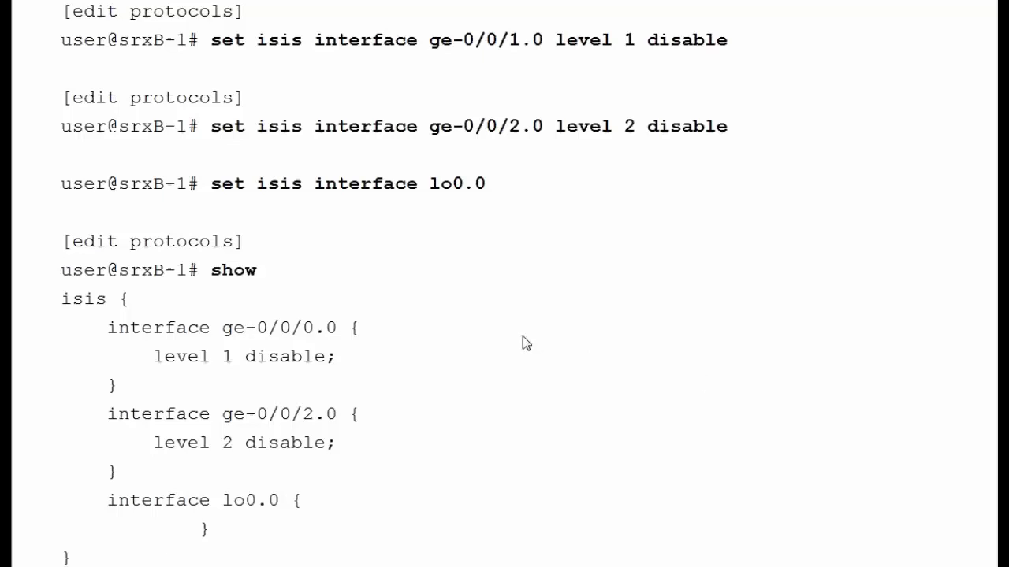
pyautogui.moveTo(589, 200)
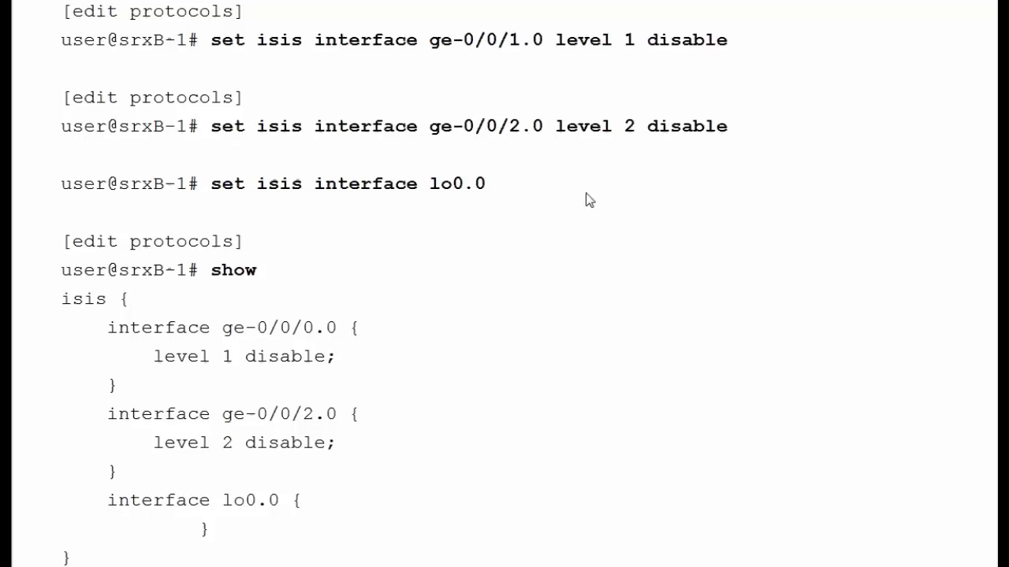
pyautogui.moveTo(520, 214)
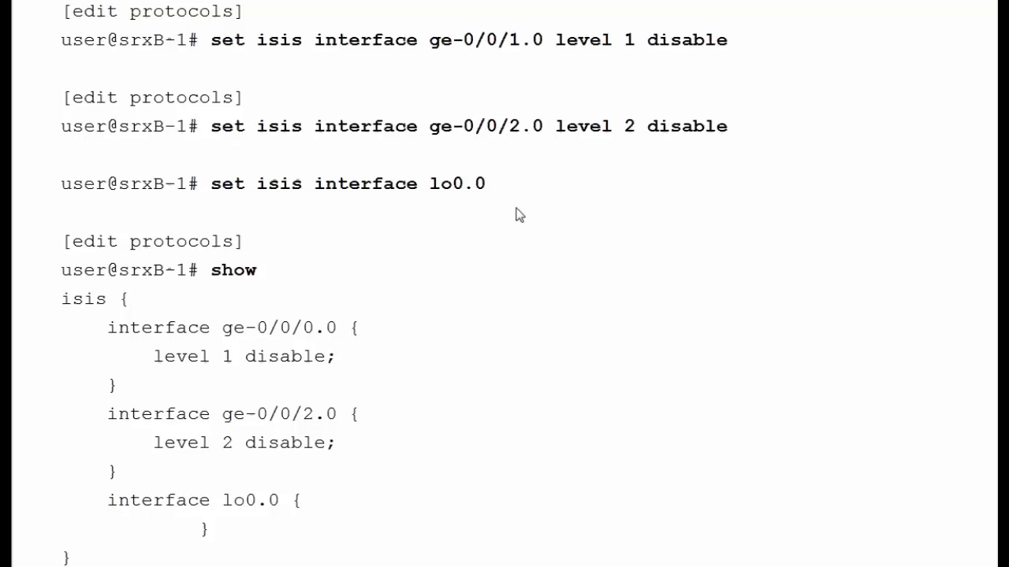
pyautogui.moveTo(200, 312)
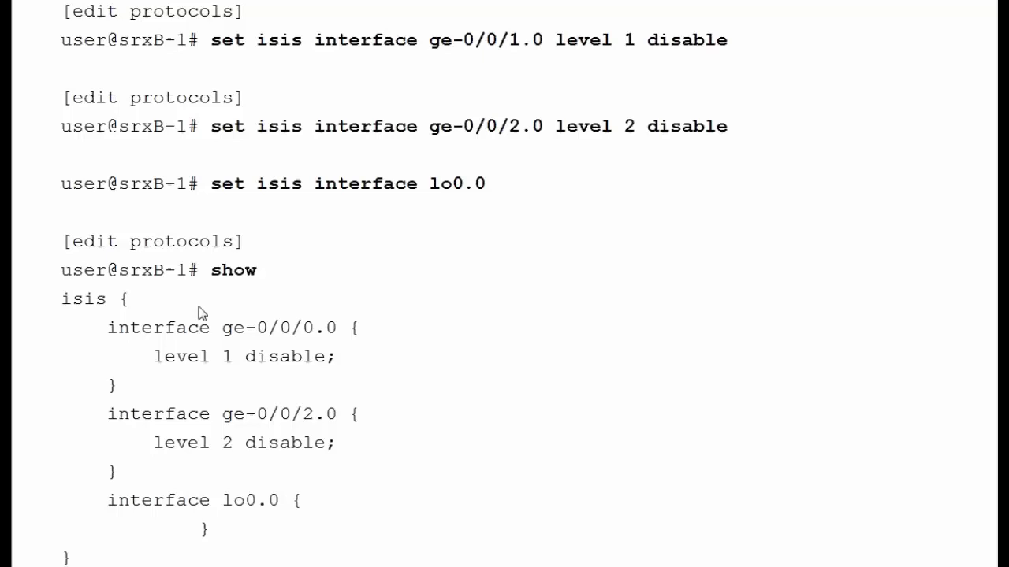
pyautogui.moveTo(478, 318)
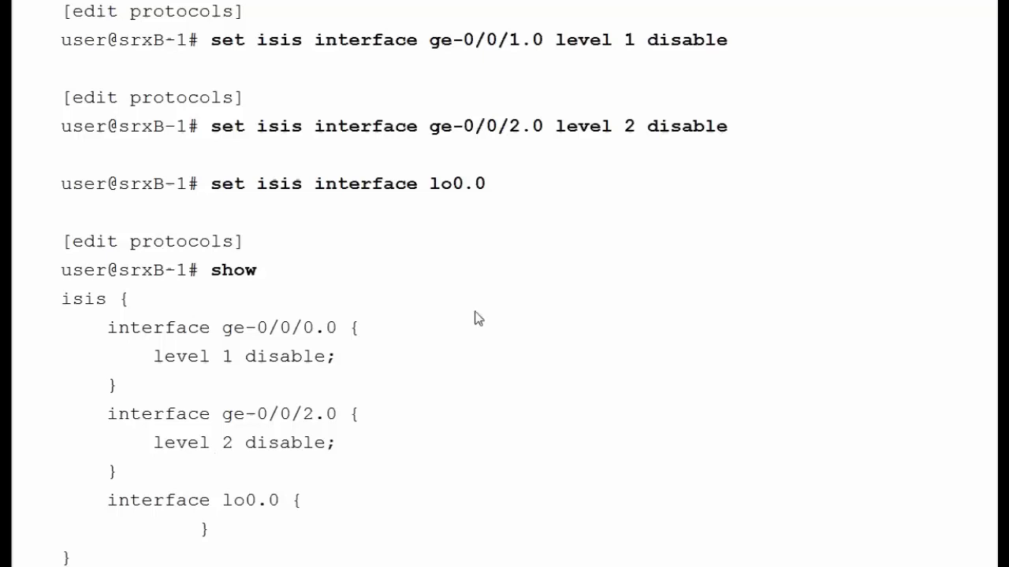
pyautogui.moveTo(493, 318)
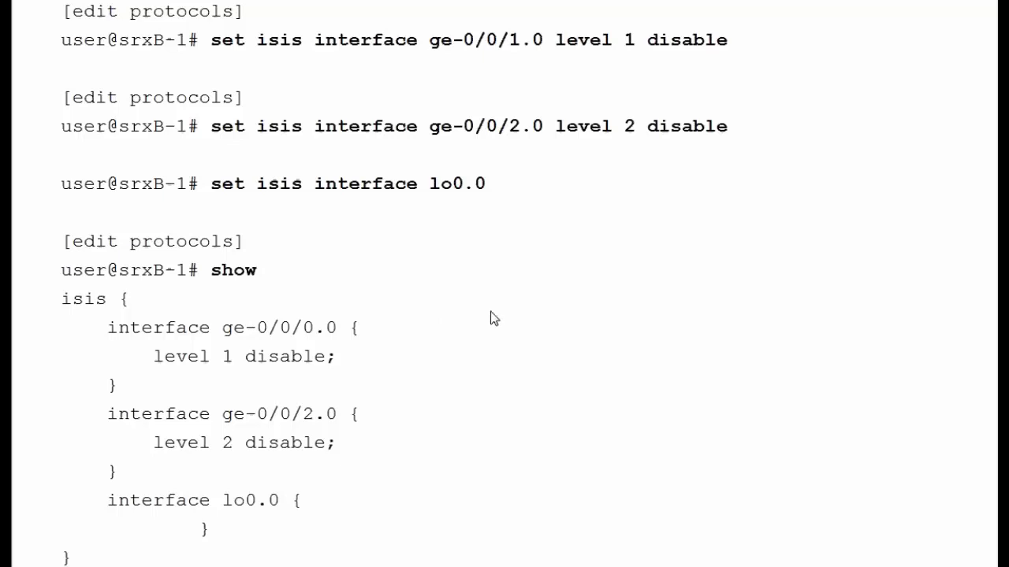
pyautogui.moveTo(508, 317)
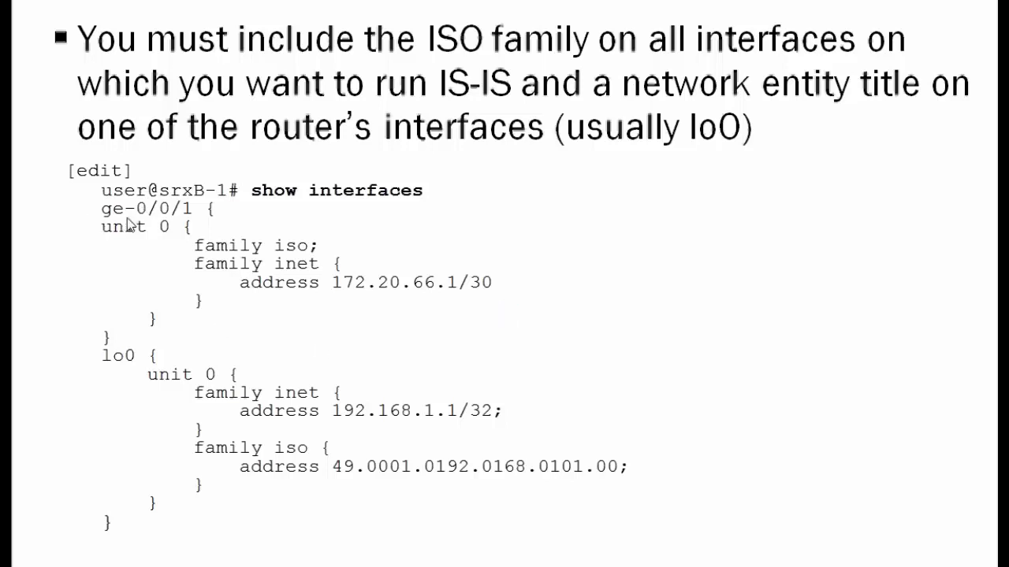
pyautogui.moveTo(100, 238)
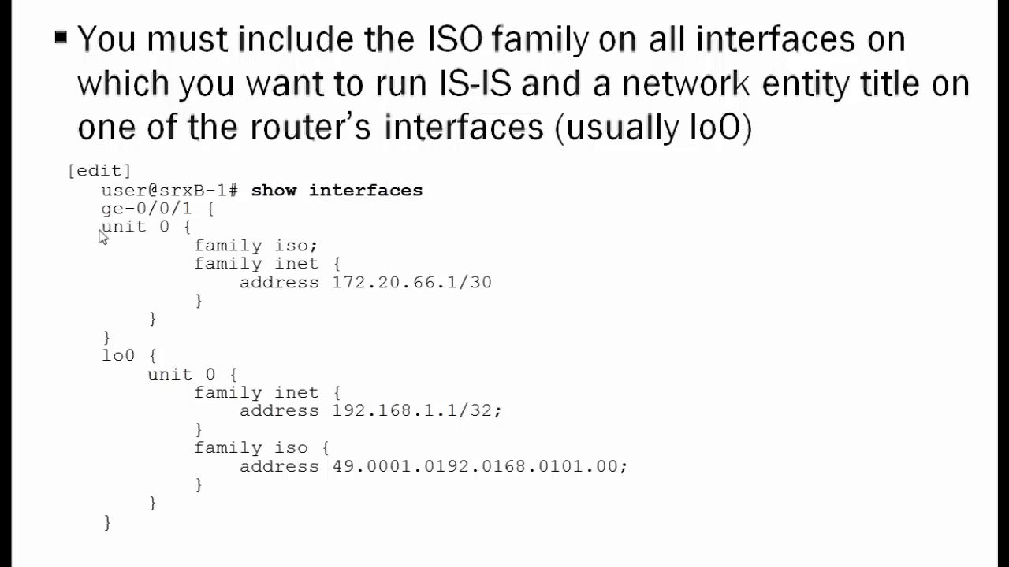
pyautogui.moveTo(282, 278)
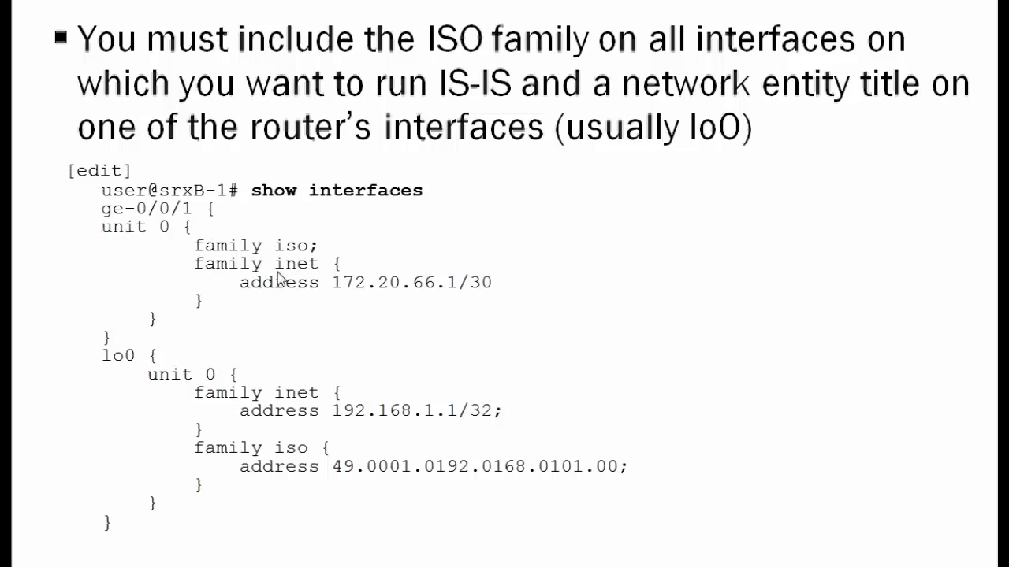
pyautogui.moveTo(271, 252)
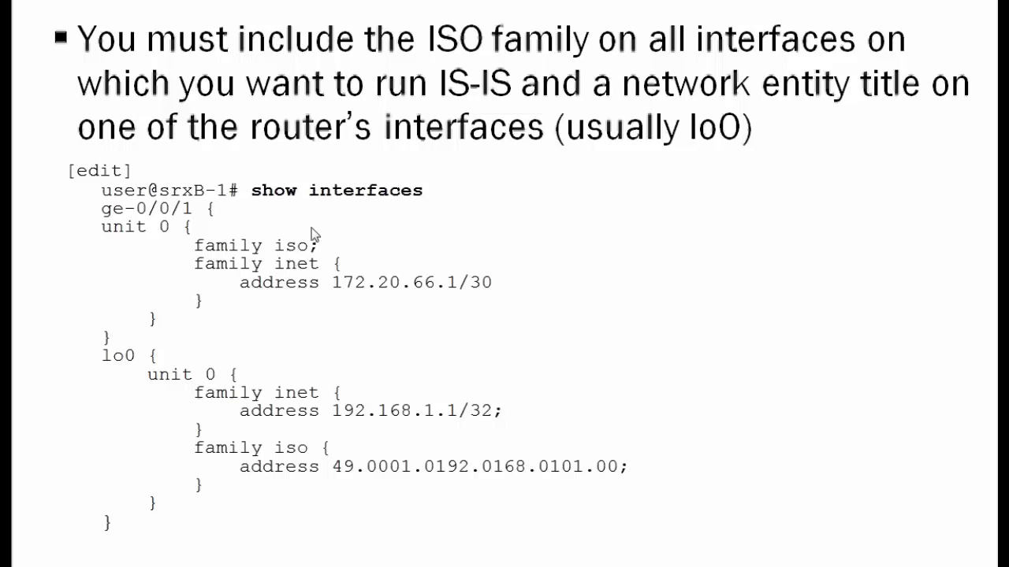
pyautogui.moveTo(315, 250)
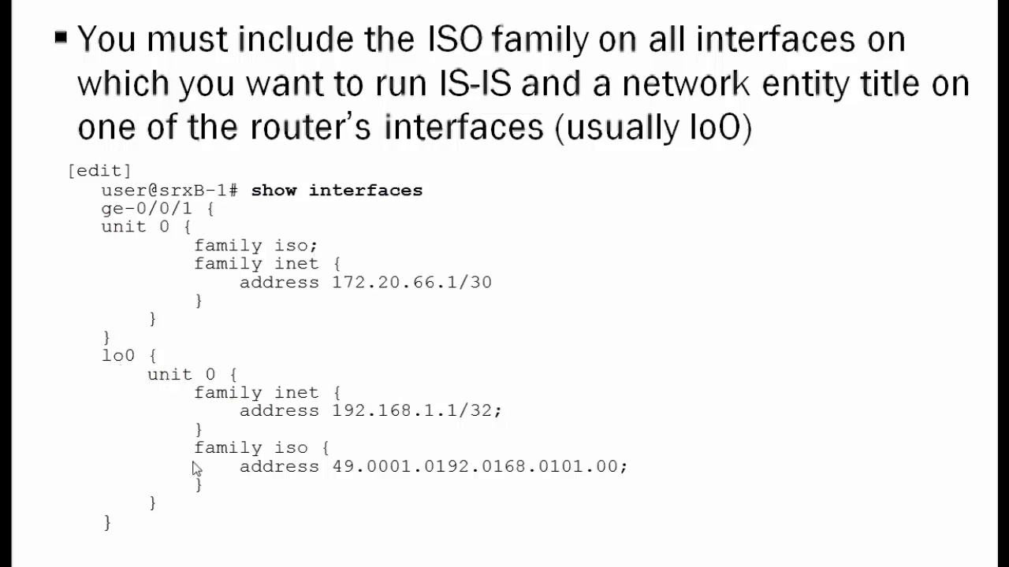
pyautogui.moveTo(125, 393)
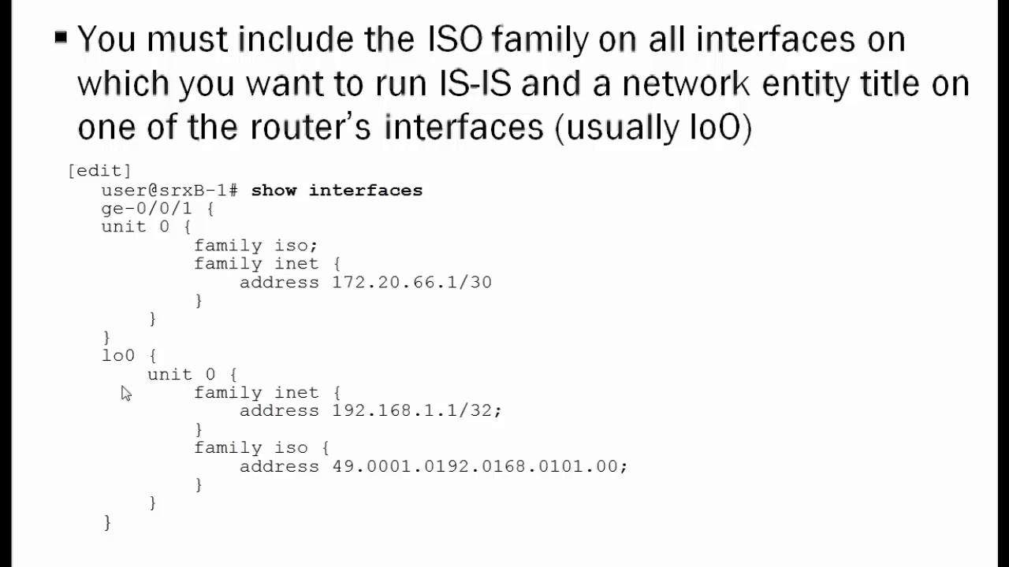
pyautogui.moveTo(41, 464)
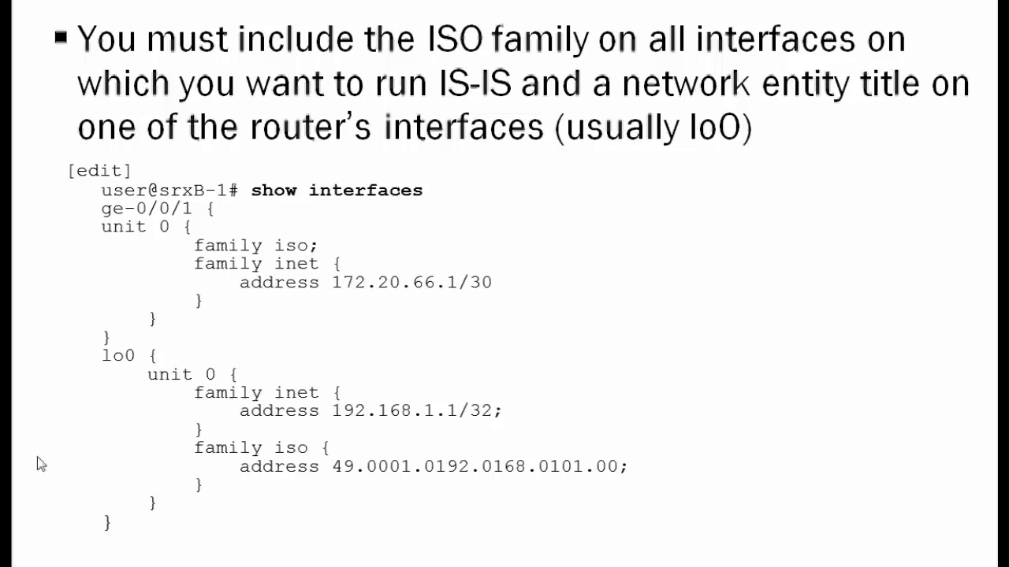
pyautogui.moveTo(106, 465)
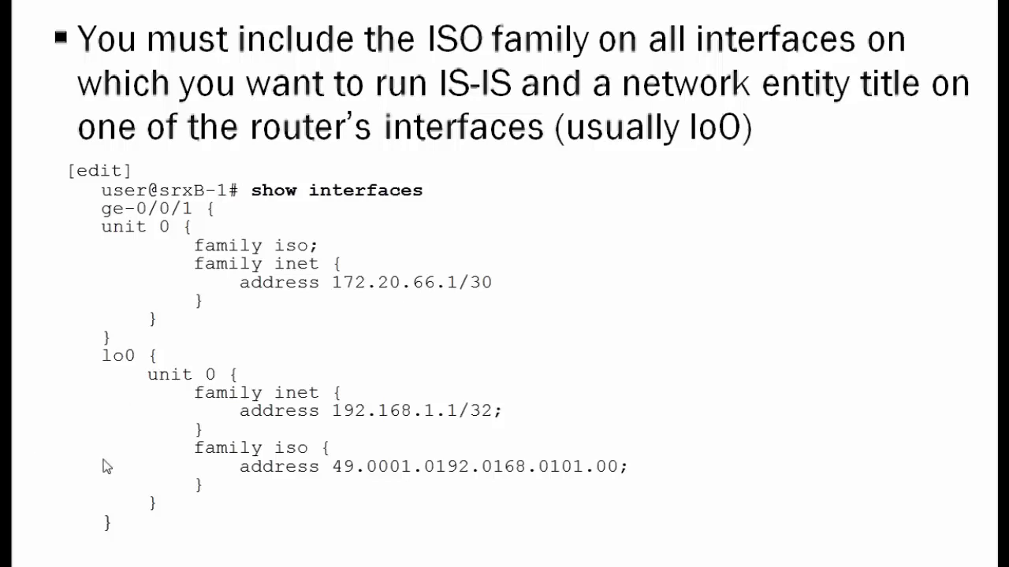
pyautogui.moveTo(339, 481)
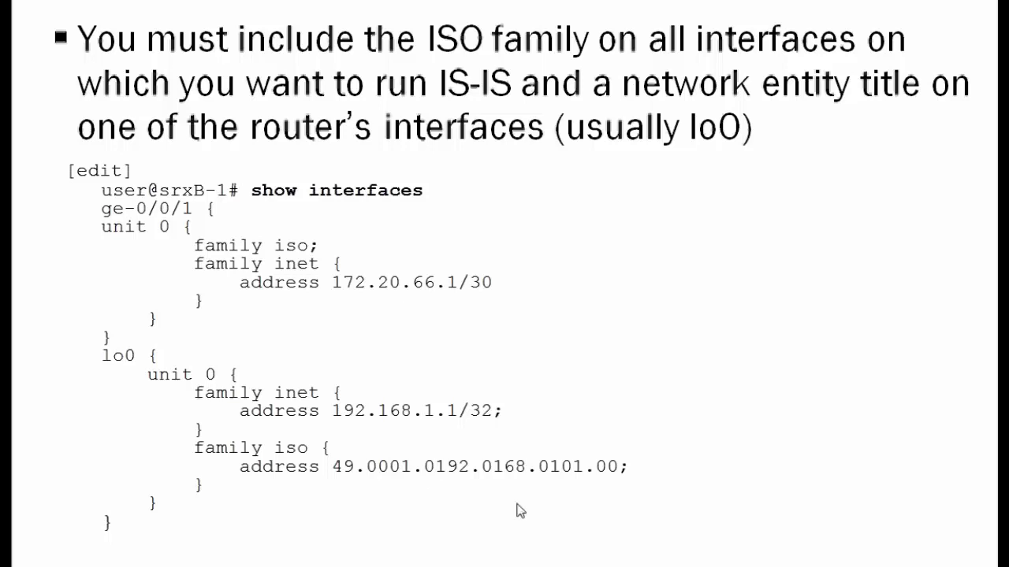
pyautogui.moveTo(415, 481)
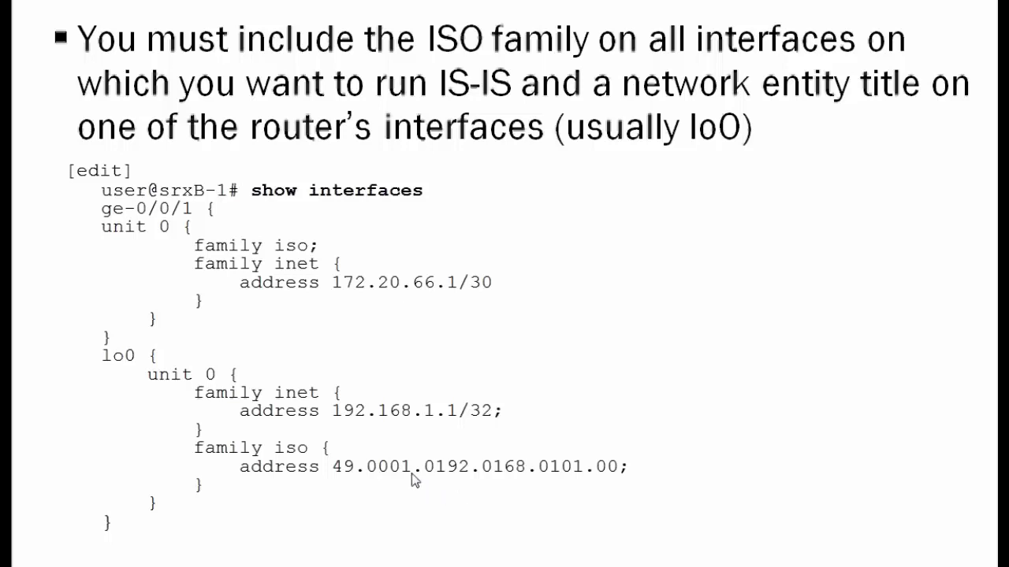
pyautogui.moveTo(503, 482)
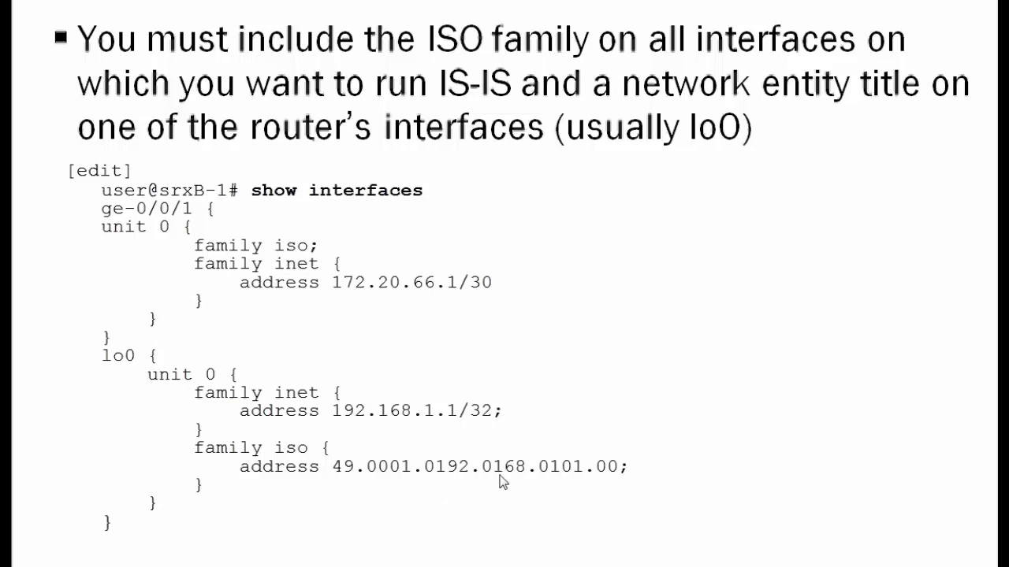
pyautogui.moveTo(487, 482)
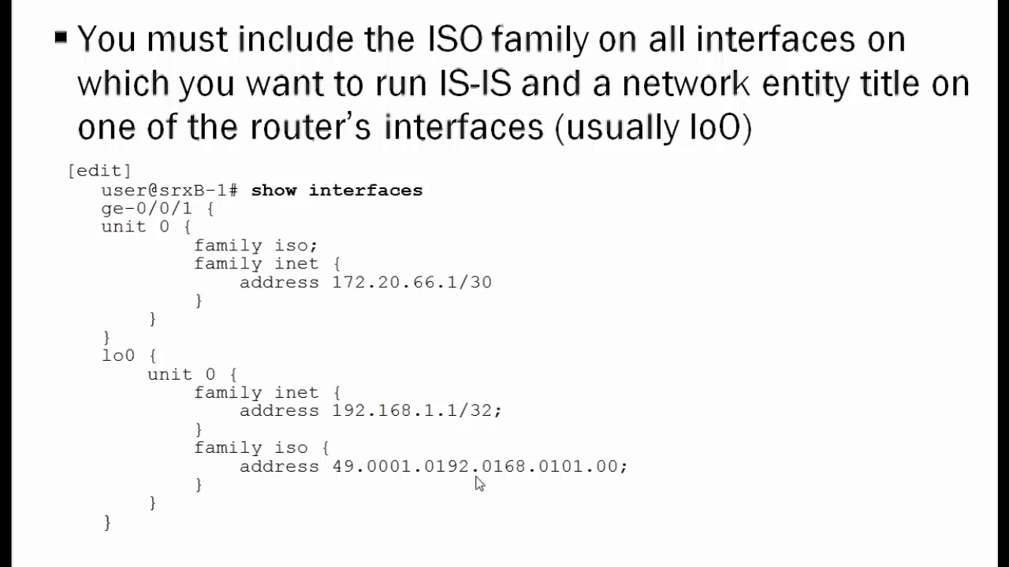
pyautogui.moveTo(544, 487)
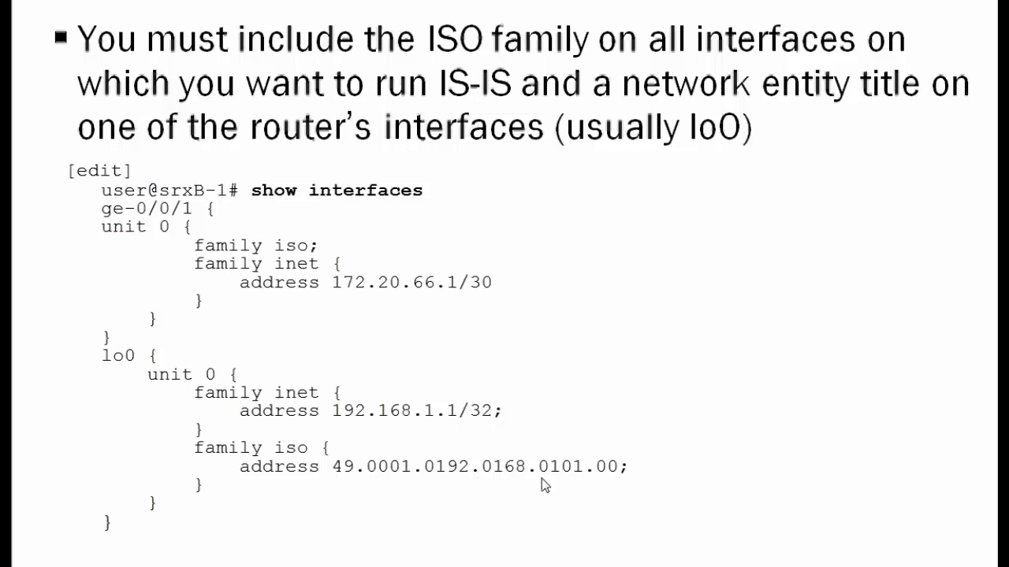
pyautogui.moveTo(588, 476)
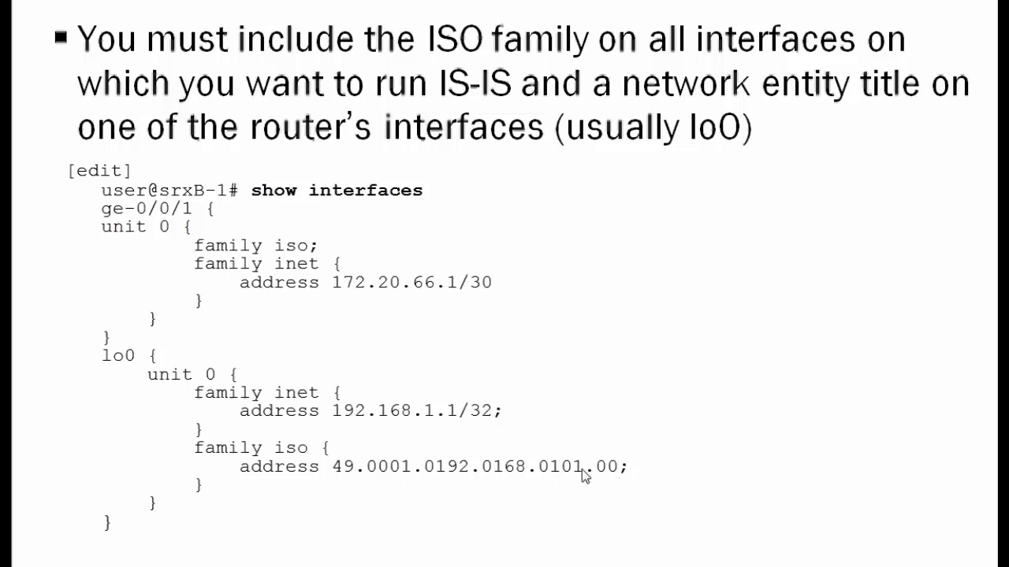
pyautogui.moveTo(578, 557)
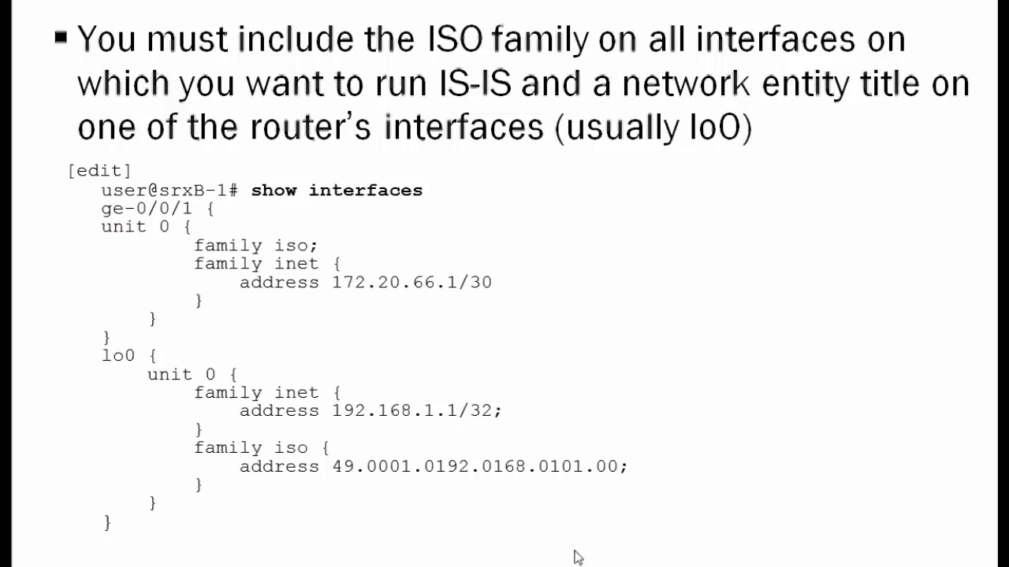
pyautogui.moveTo(613, 480)
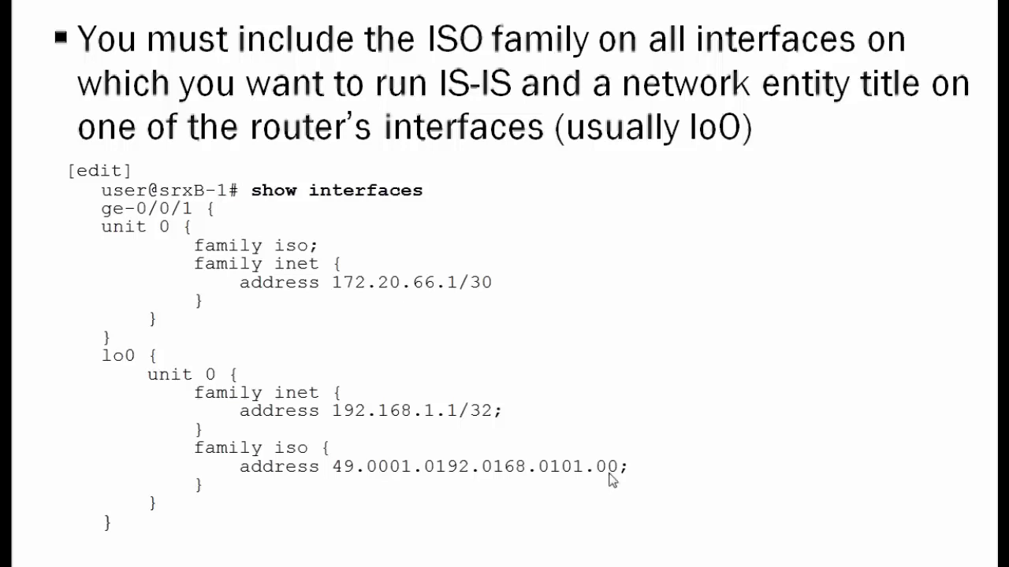
pyautogui.moveTo(712, 501)
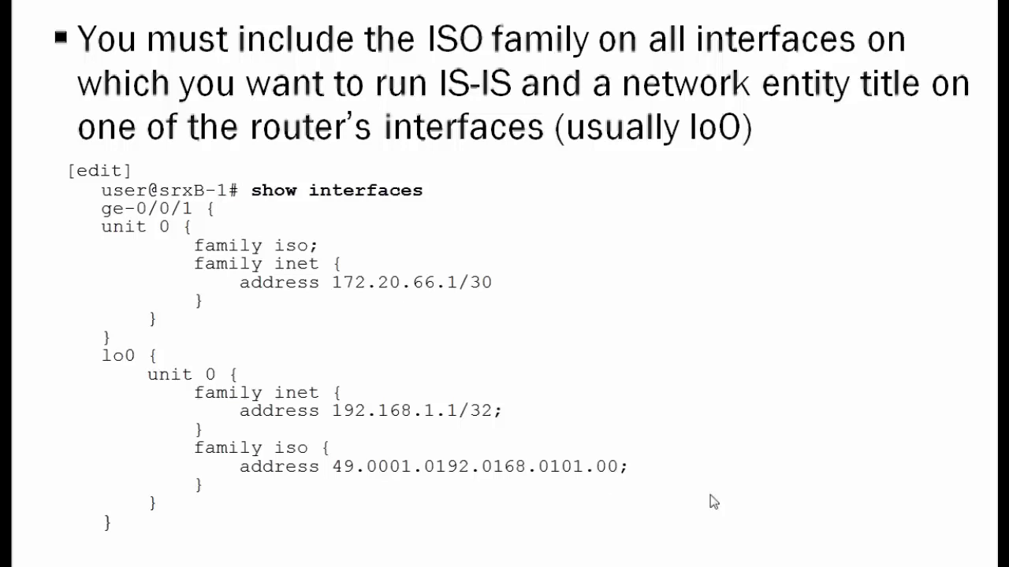
pyautogui.press('Right')
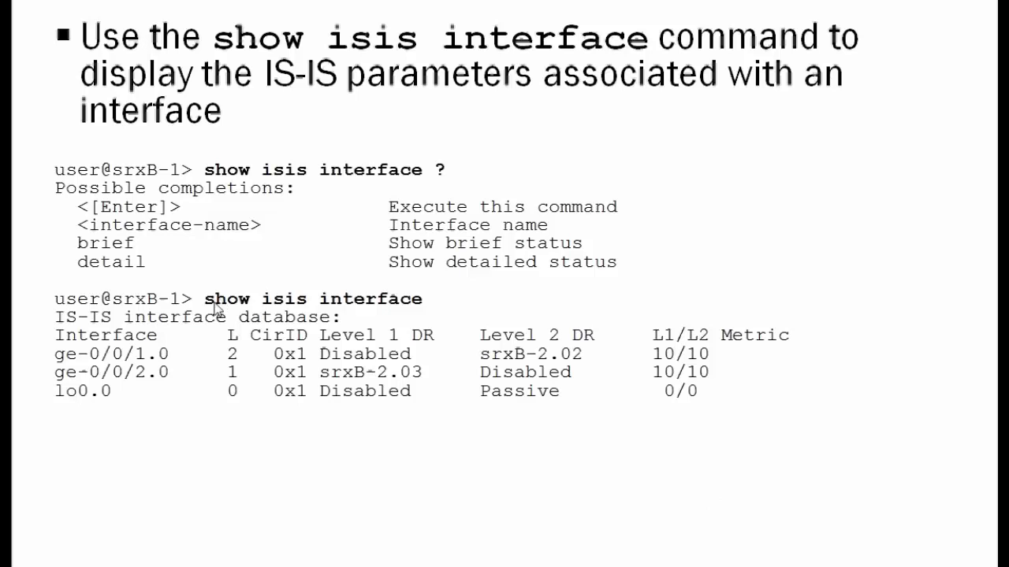
pyautogui.moveTo(187, 209)
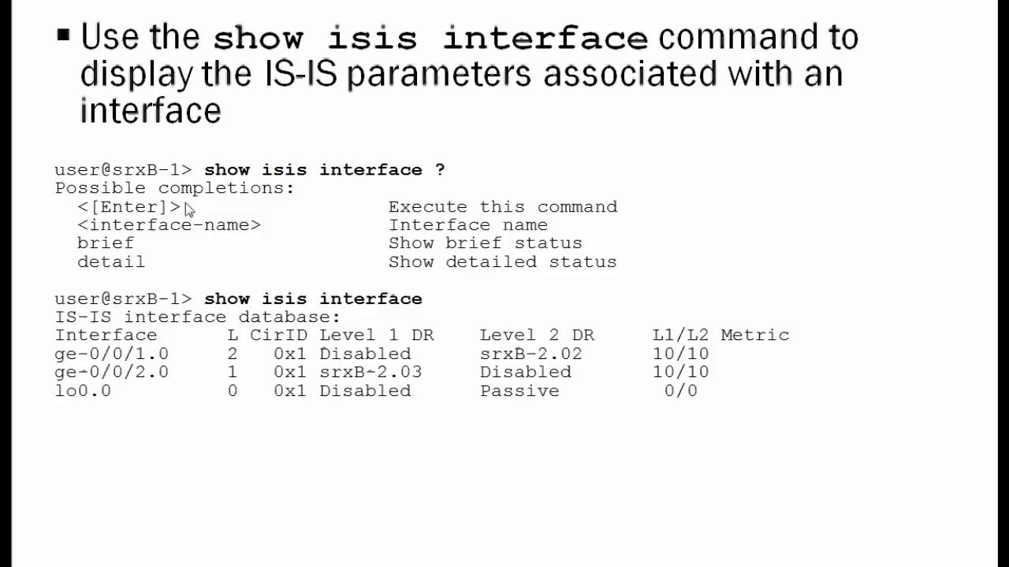
pyautogui.moveTo(168, 276)
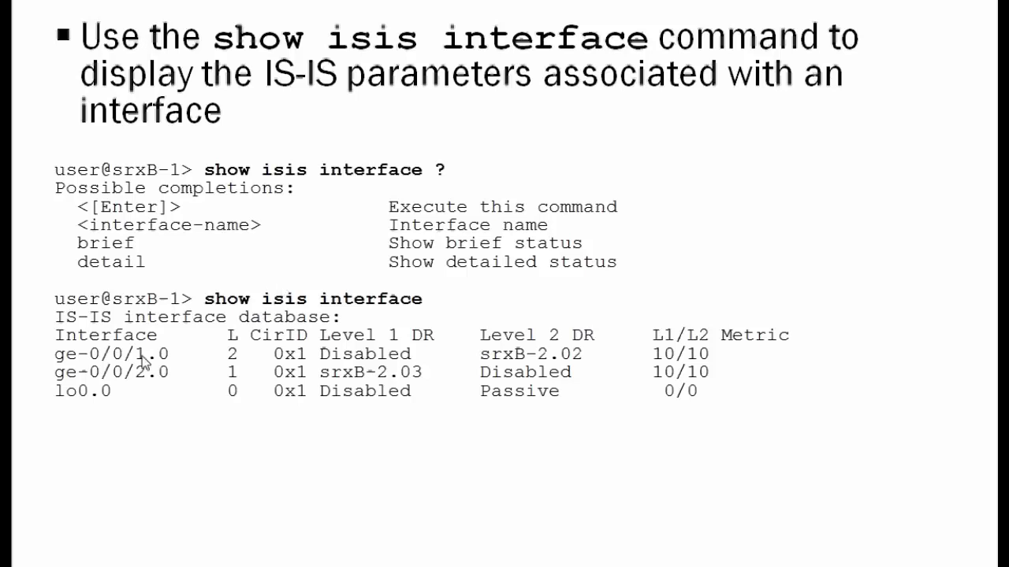
pyautogui.moveTo(117, 402)
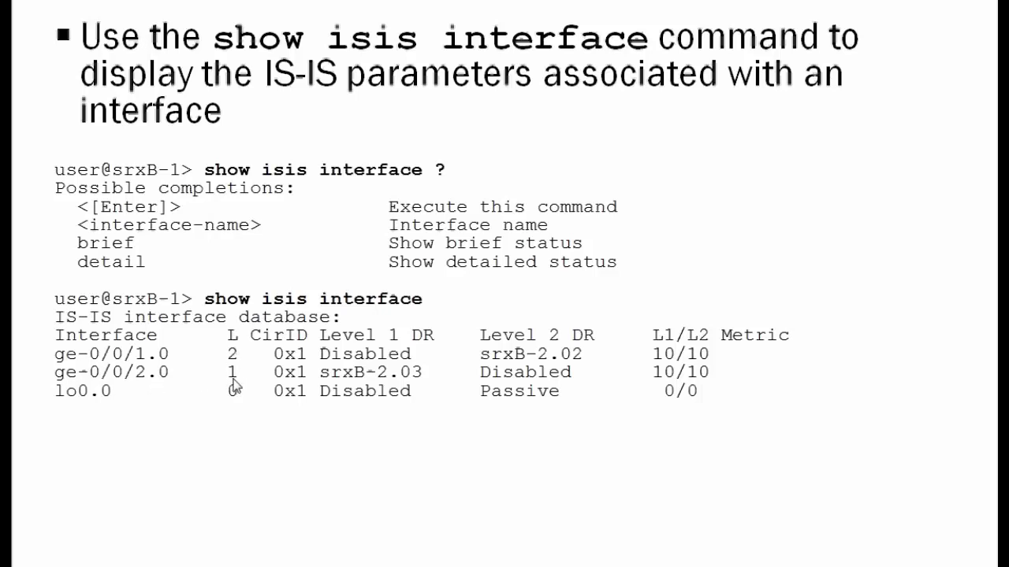
pyautogui.moveTo(181, 414)
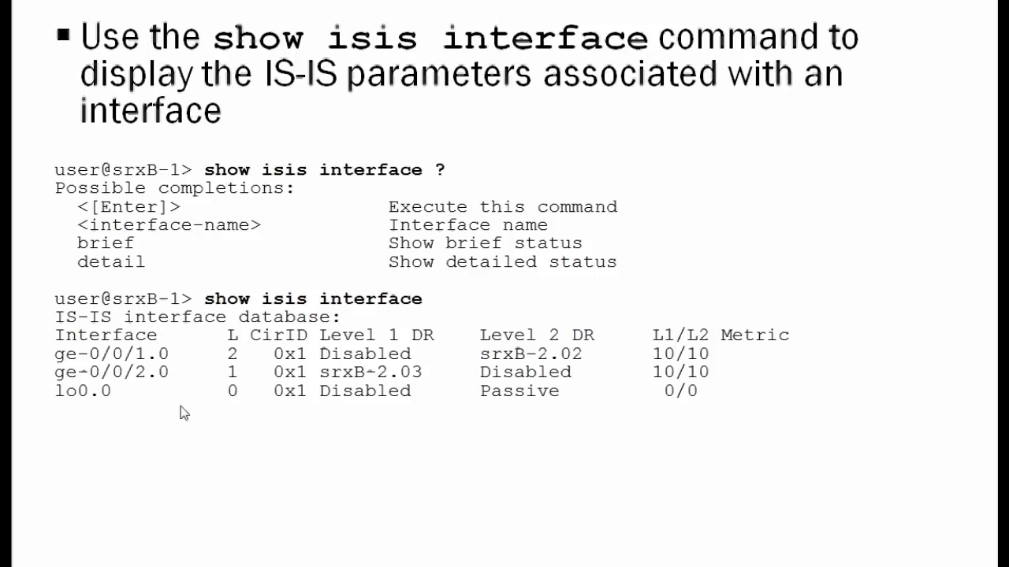
pyautogui.moveTo(232, 401)
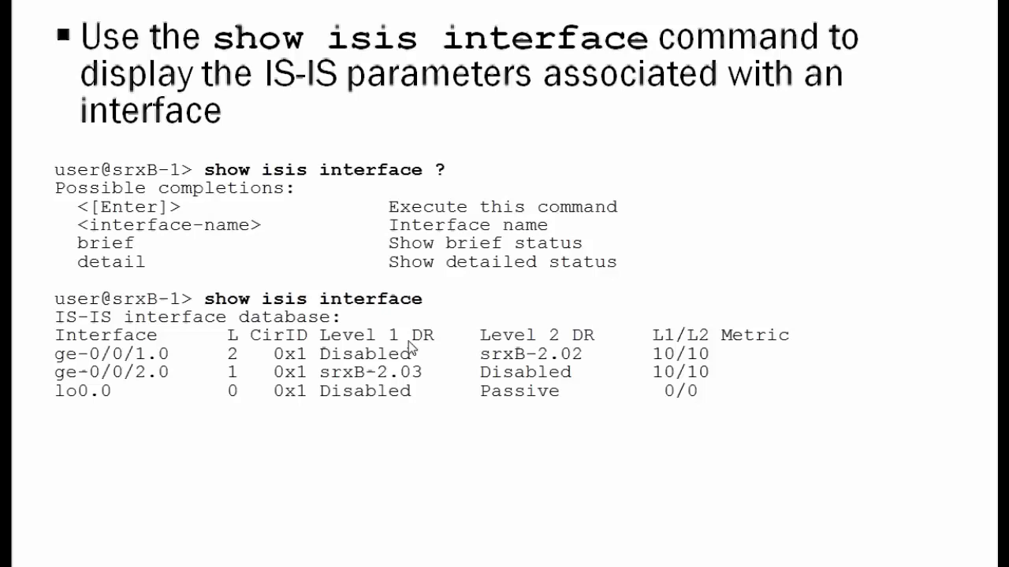
pyautogui.moveTo(488, 470)
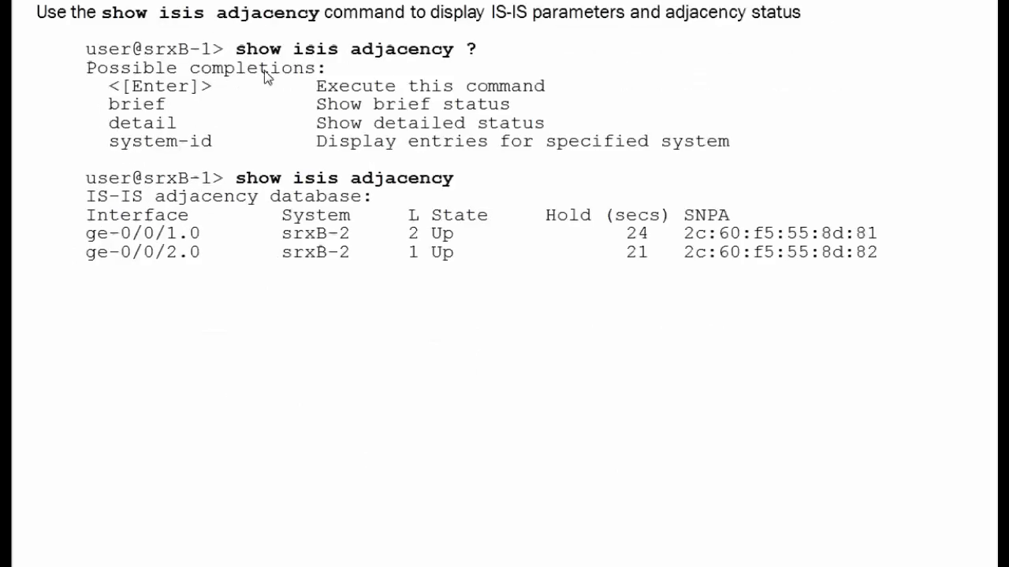
pyautogui.moveTo(432, 150)
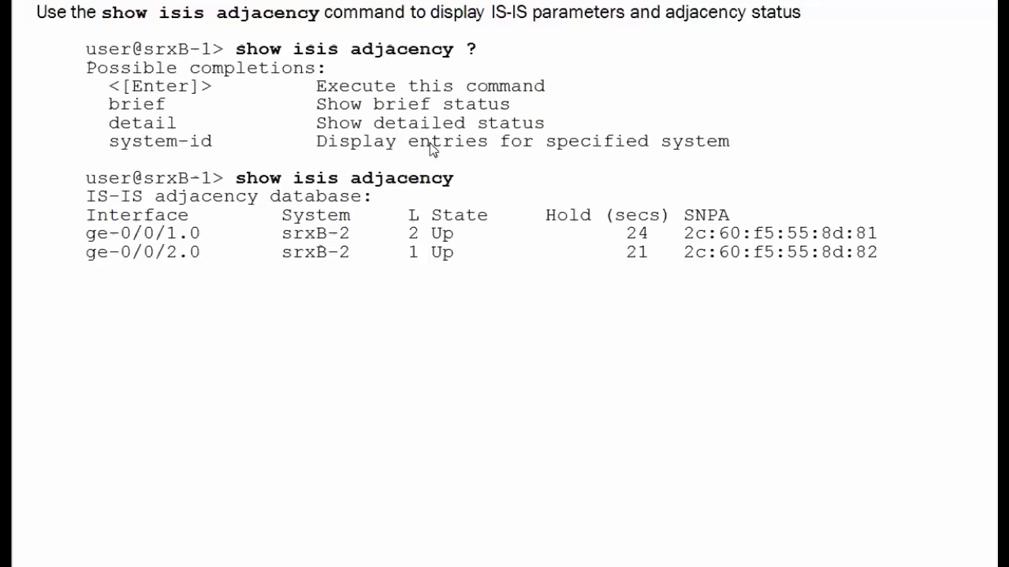
pyautogui.moveTo(524, 163)
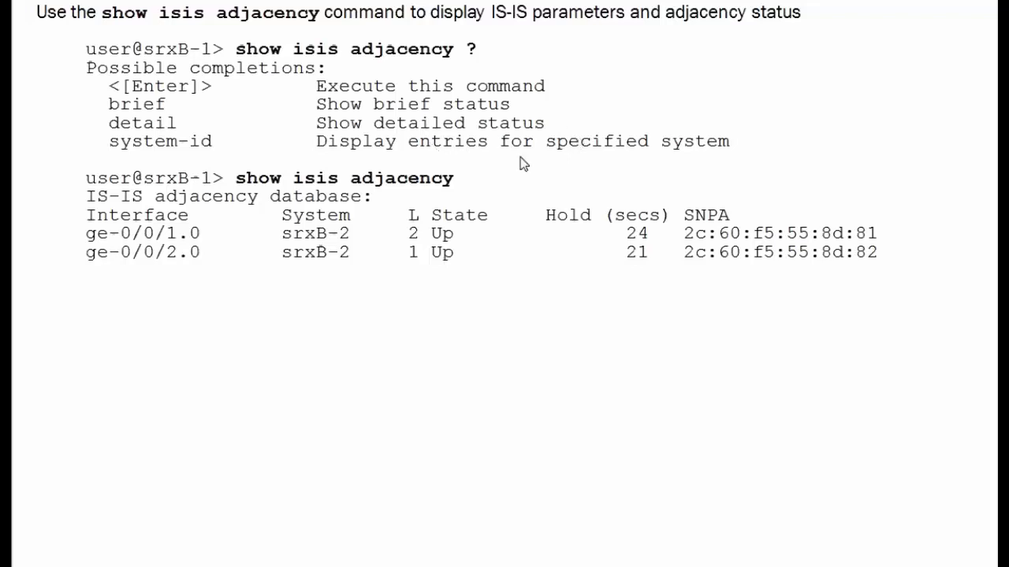
pyautogui.moveTo(526, 185)
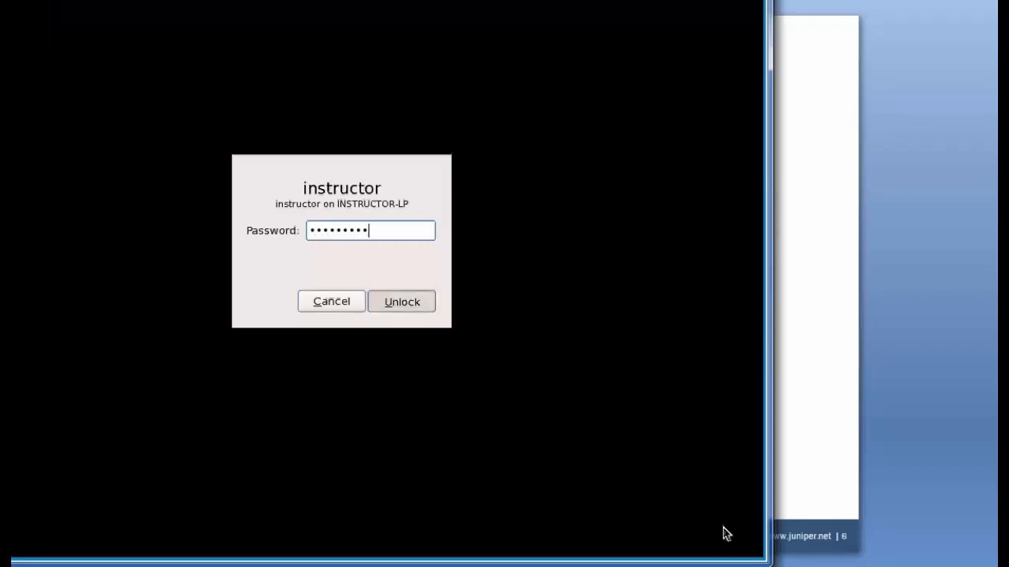
# Unlock the terminal and disable IS-IS level 1 on ge-0/0/1.0.
pyautogui.click(401, 301)
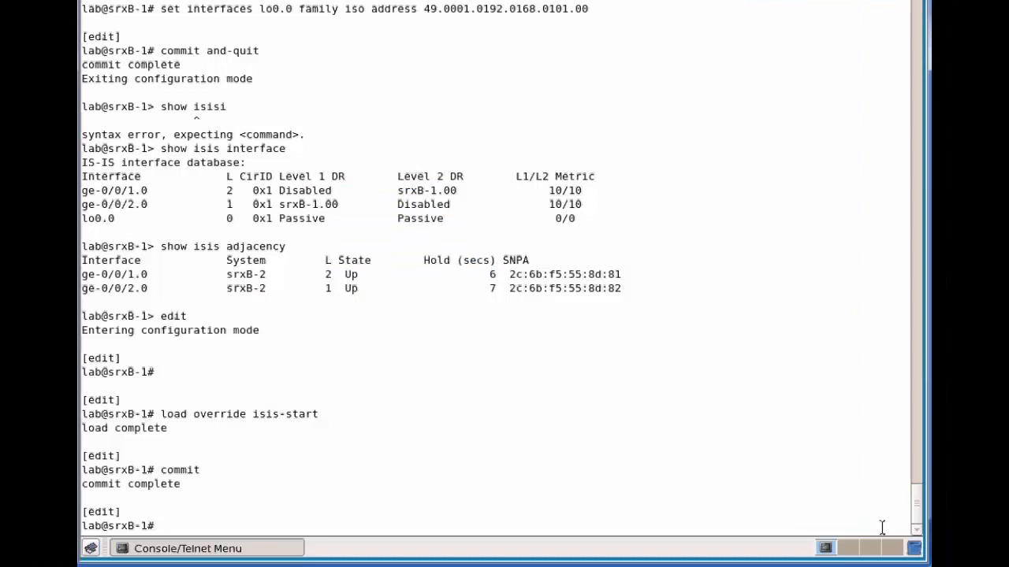
pyautogui.write('set')
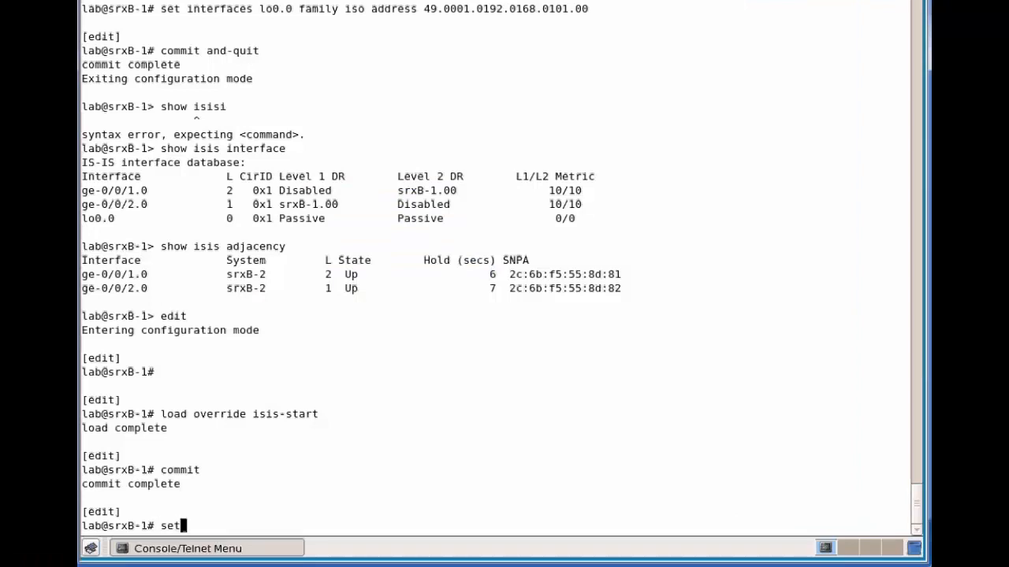
pyautogui.write('protocols')
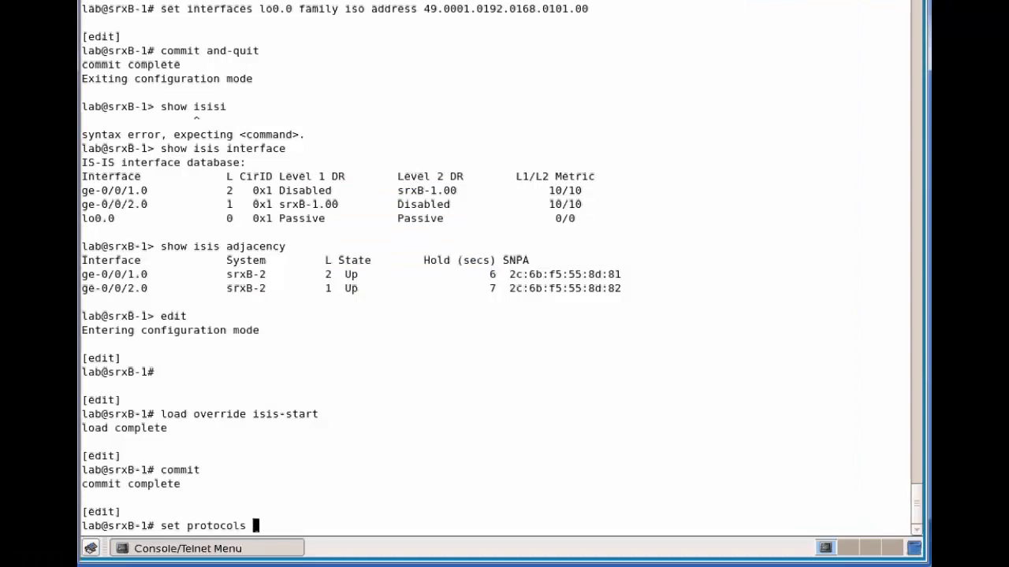
pyautogui.write('isis')
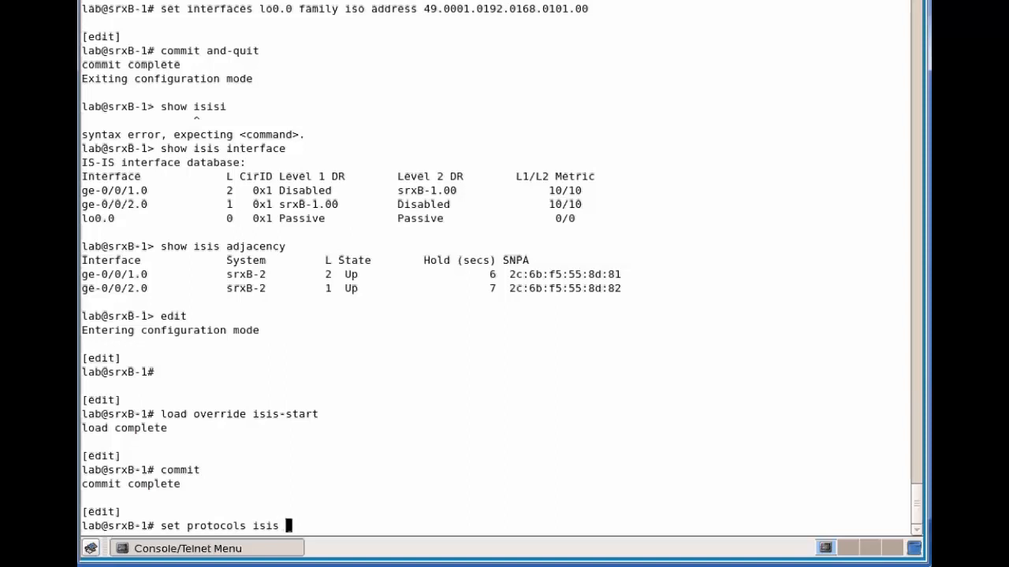
pyautogui.write('interface')
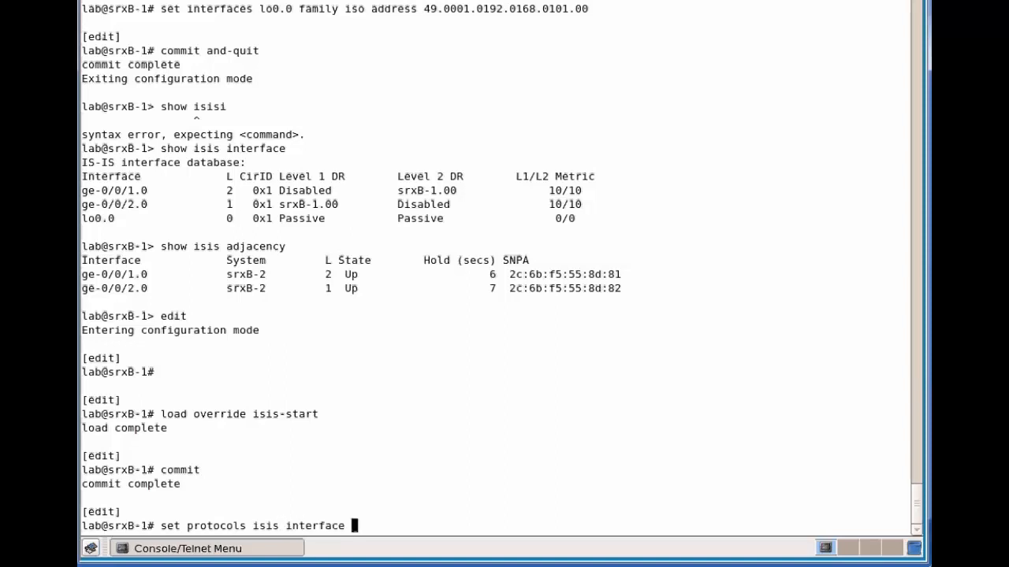
pyautogui.write('ge-0/0')
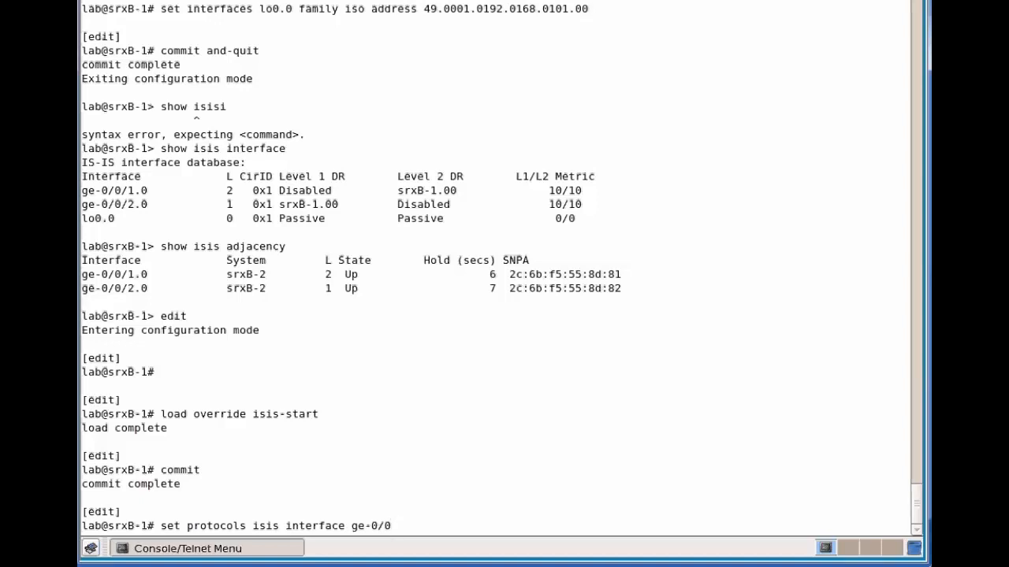
pyautogui.write('1.0 level 1')
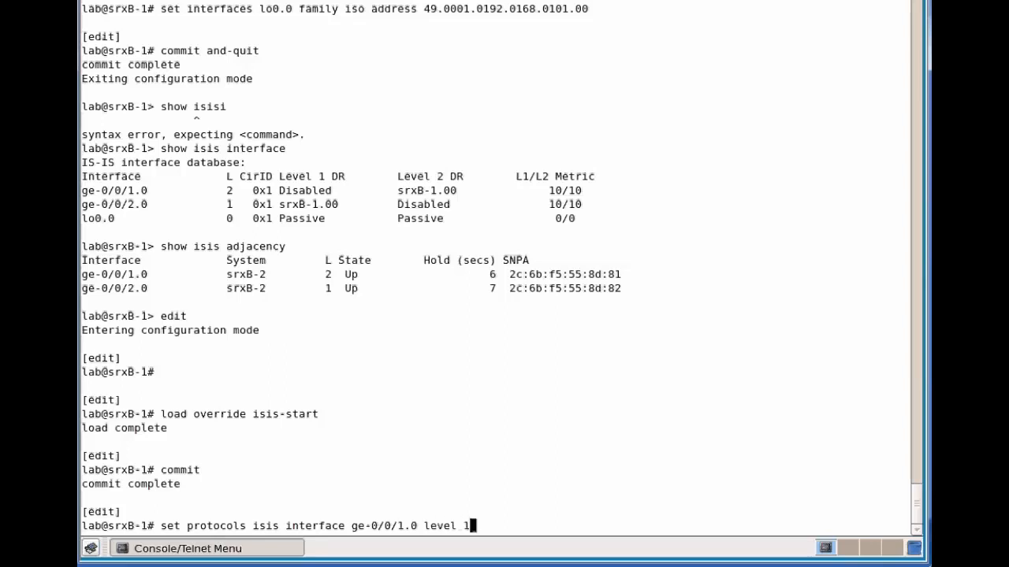
pyautogui.press('Return')
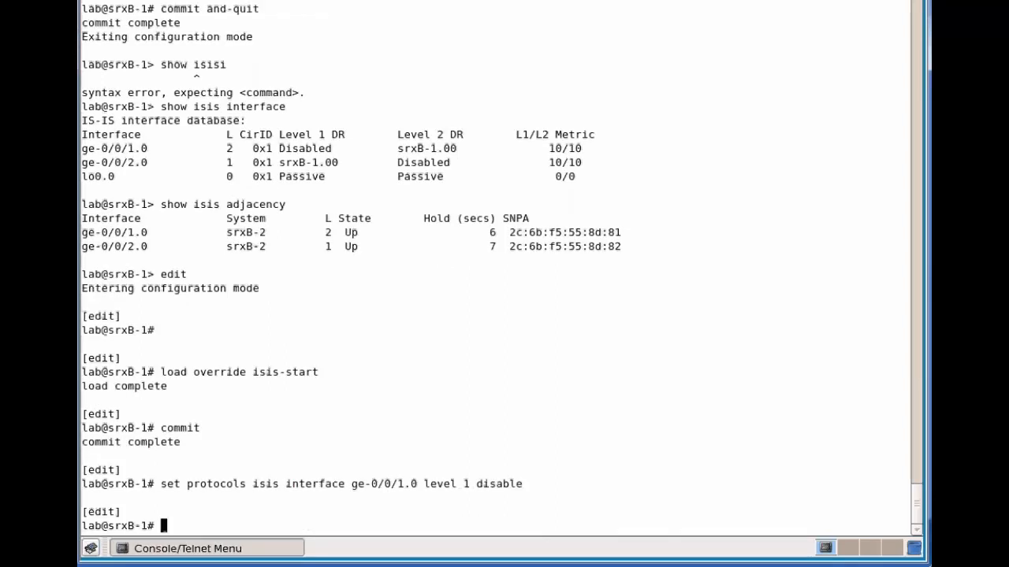
# Disable IS-IS level 2 on ge-0/0/2.0 with 'set protocols isis interface ge-0/0/2.0 level 2 disable'.
pyautogui.write('set protocols isis interface ge-0/0/1.0 level 1 disable')
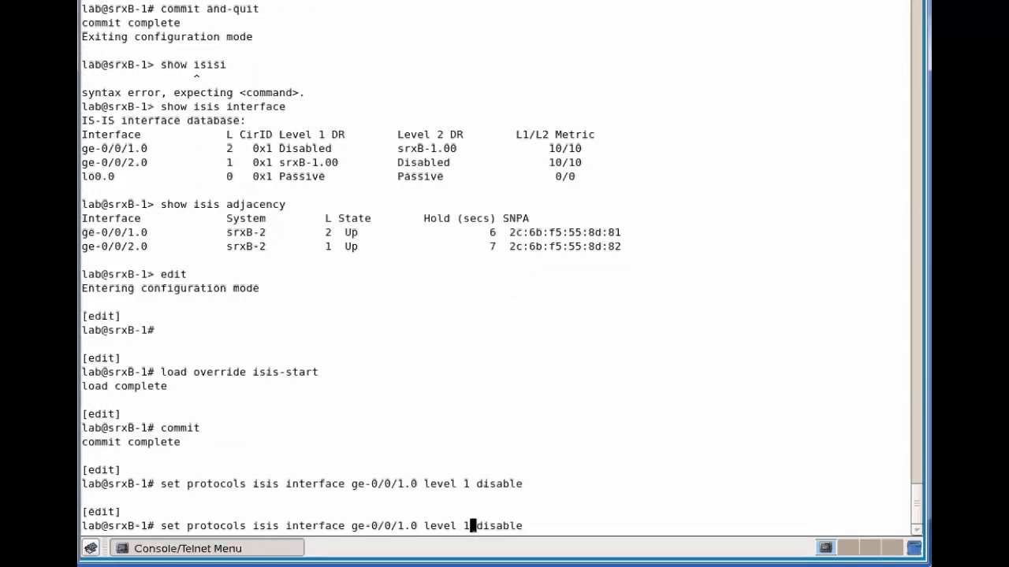
pyautogui.write('2')
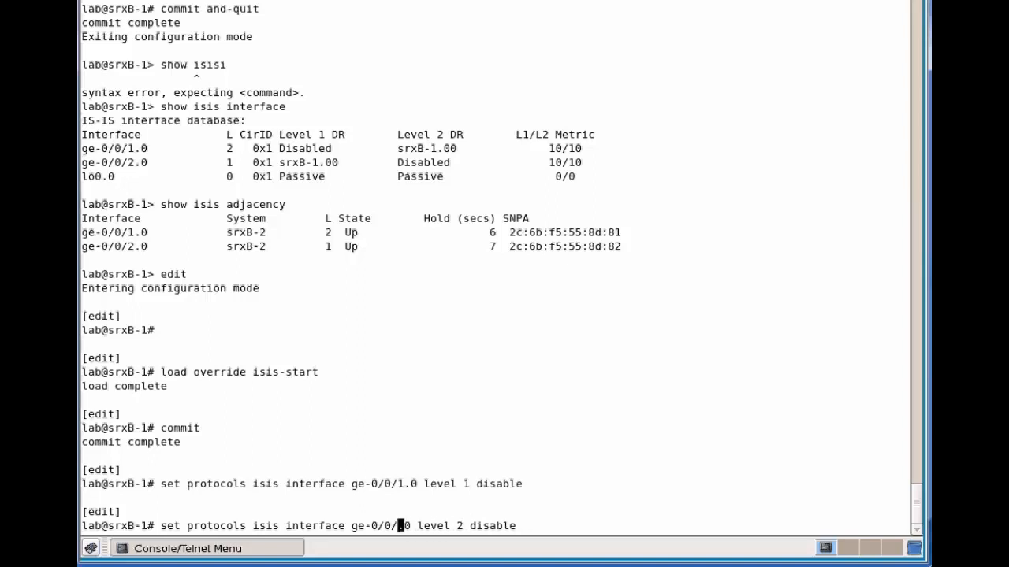
pyautogui.press('Return')
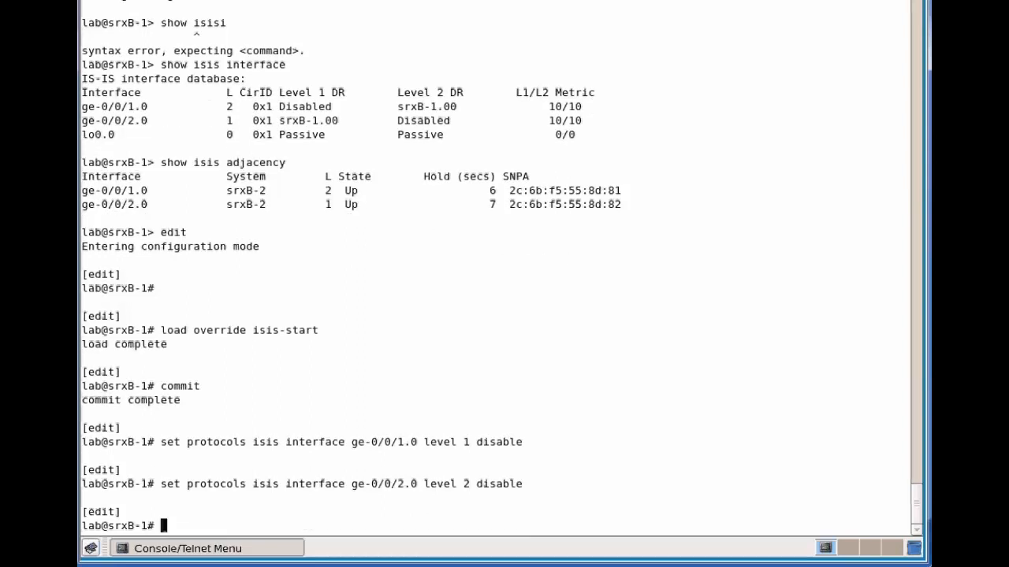
# Add lo0.0 as an IS-IS interface, correcting the earlier mistyped command.
pyautogui.write('set lo')
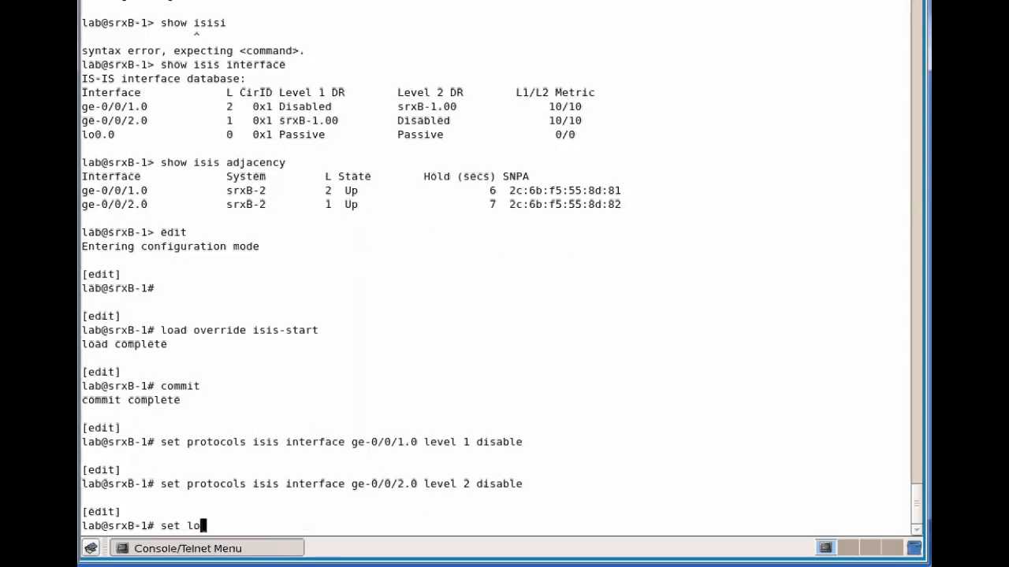
pyautogui.write('lo0.0')
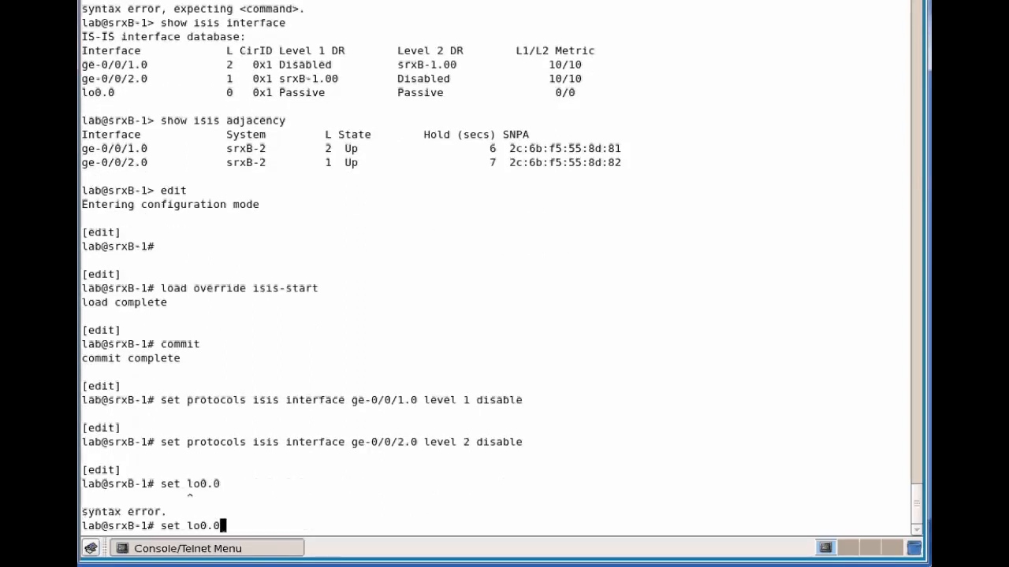
pyautogui.write('p')
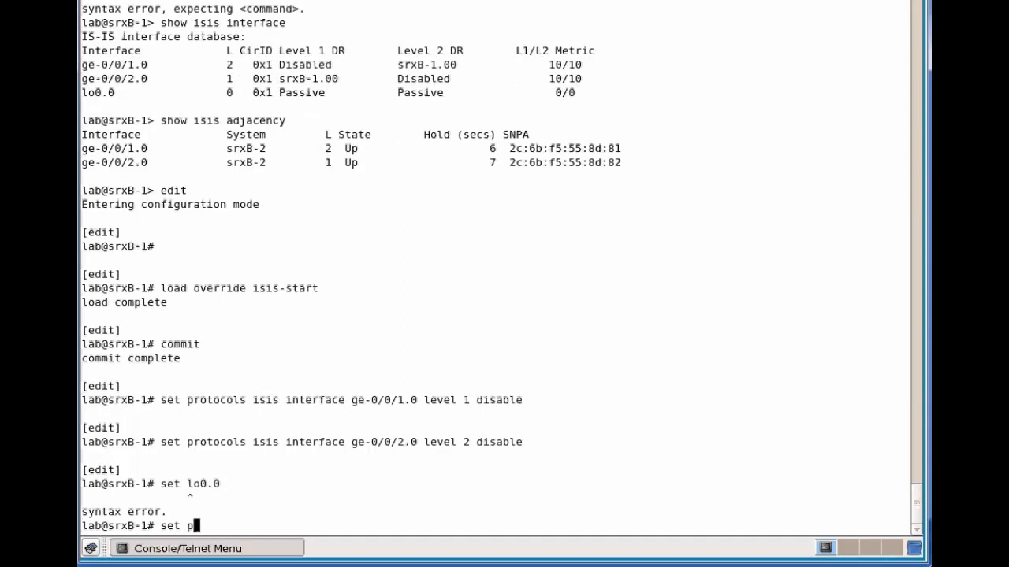
pyautogui.write('rotocols is')
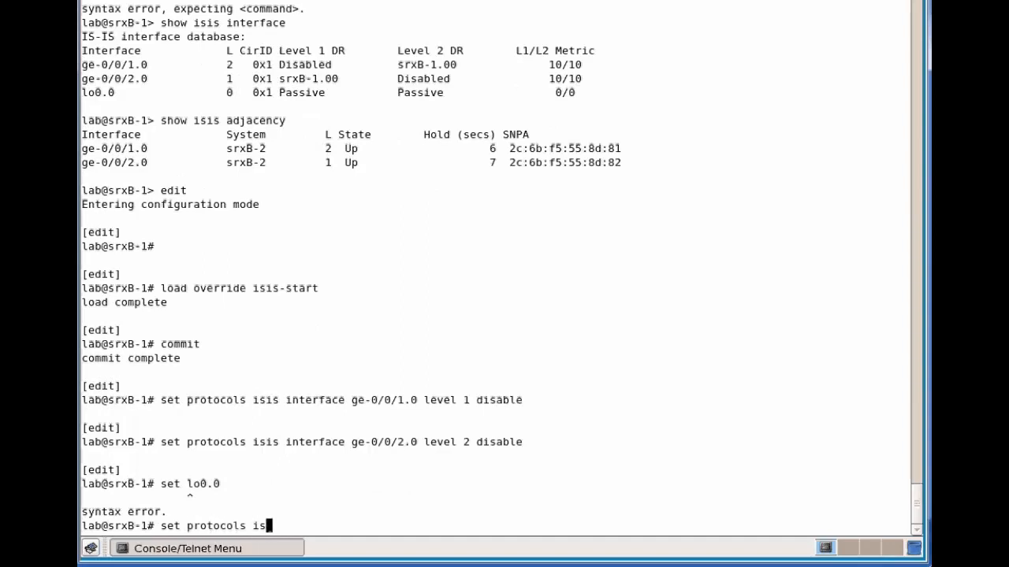
pyautogui.write('is lo0.0')
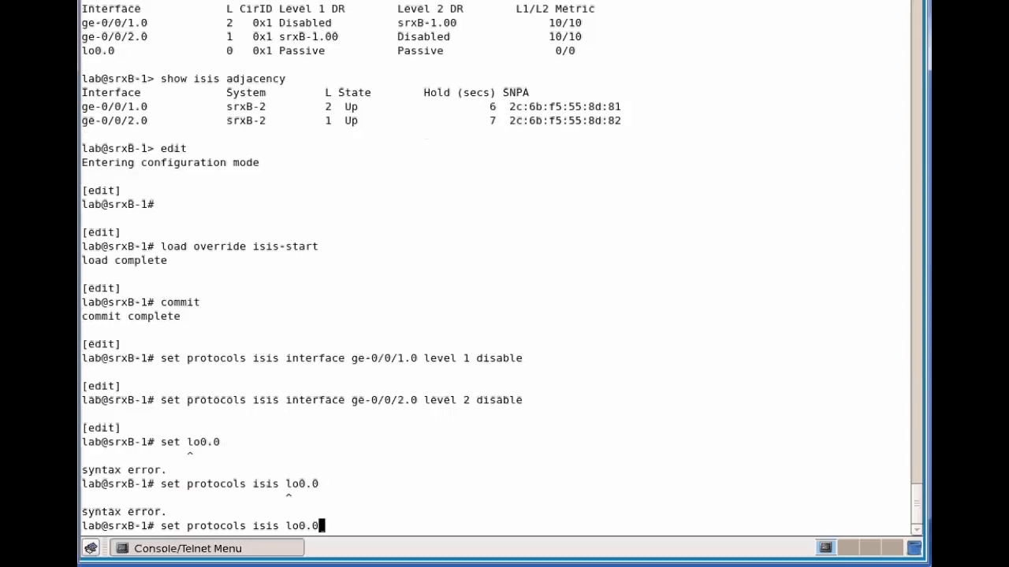
pyautogui.press('Return')
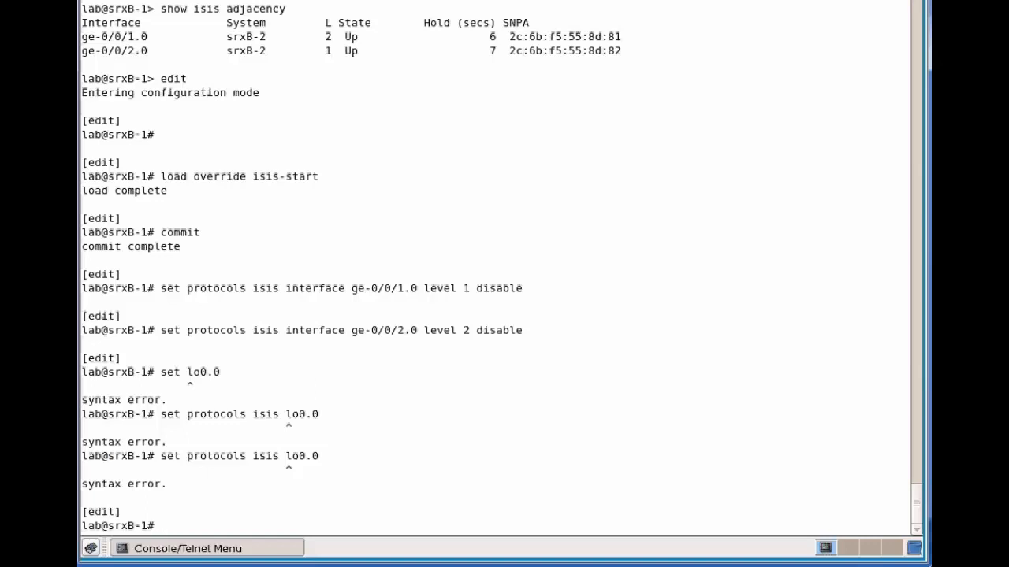
pyautogui.write('set protocols isis lo0.0')
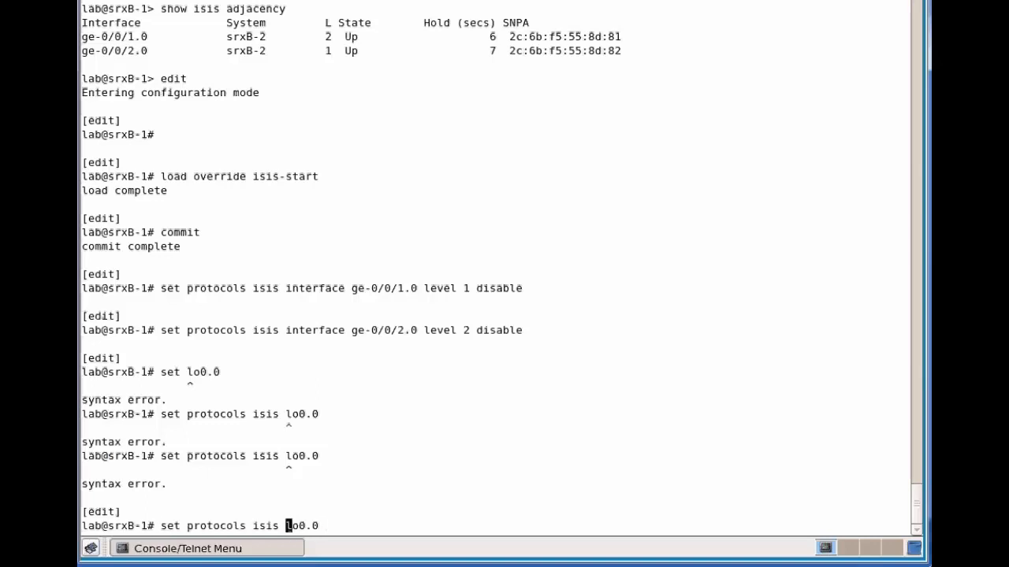
pyautogui.press('Return')
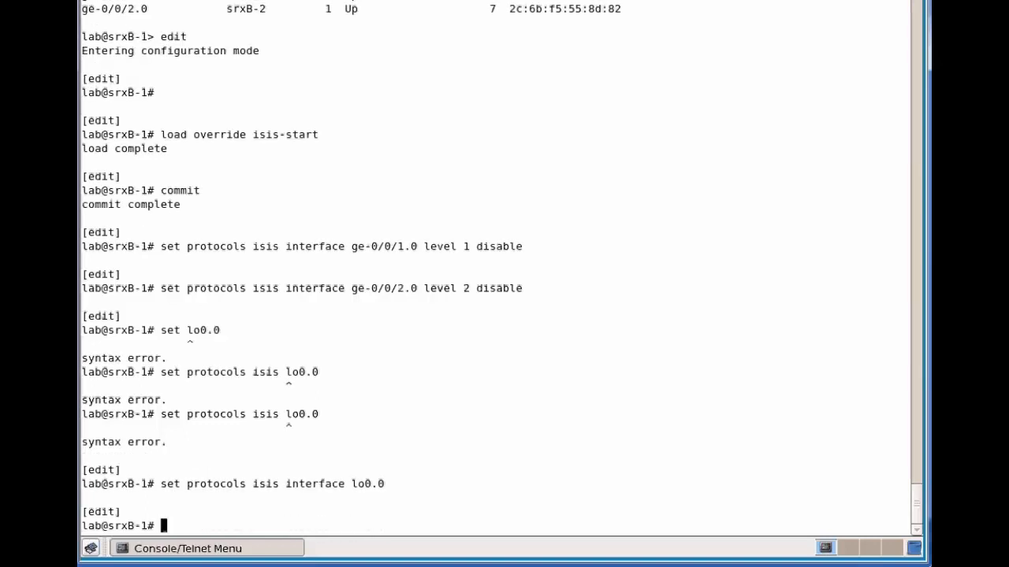
# Display the IS-IS configuration with 'show protocols isis'.
pyautogui.write('show')
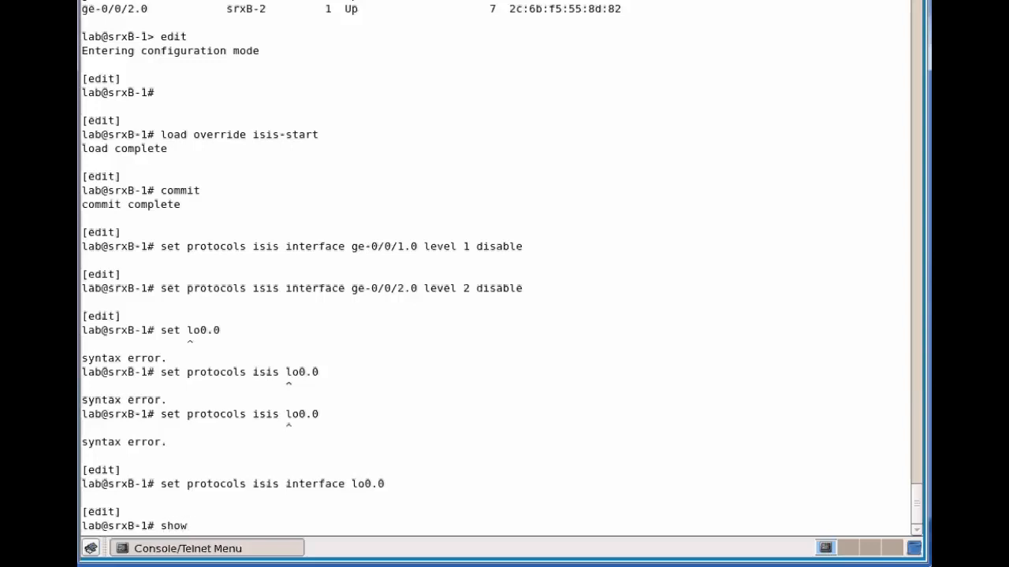
pyautogui.write('protocols')
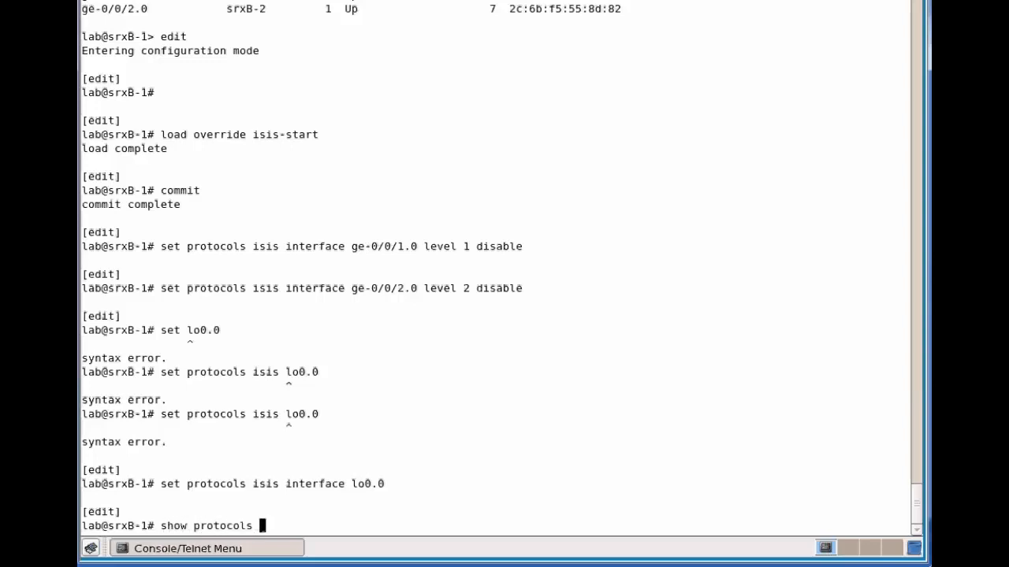
pyautogui.write('isis')
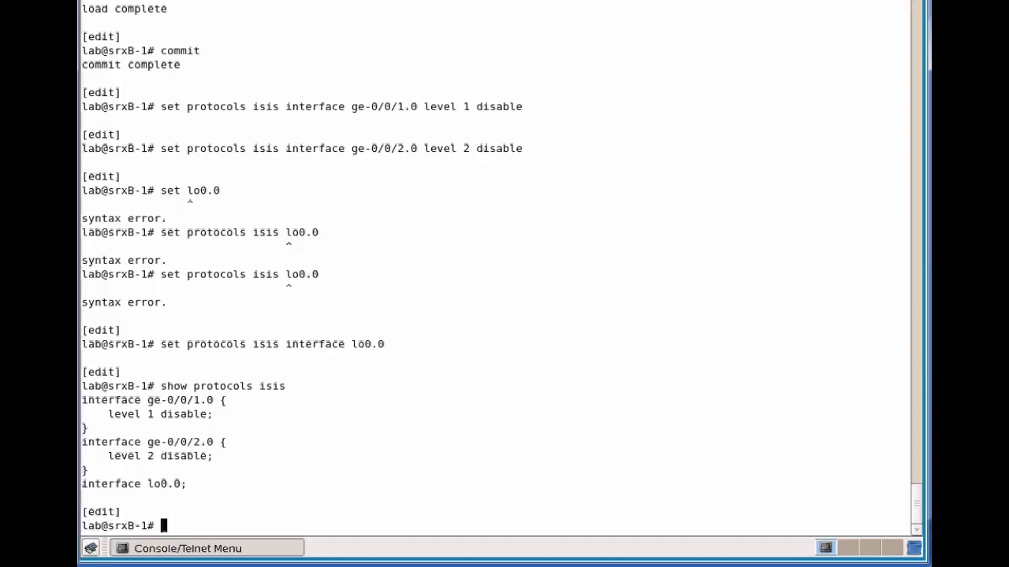
# Start an ISO family command for ge-0/0/1.0, then erase the mistyped input.
pyautogui.write('s')
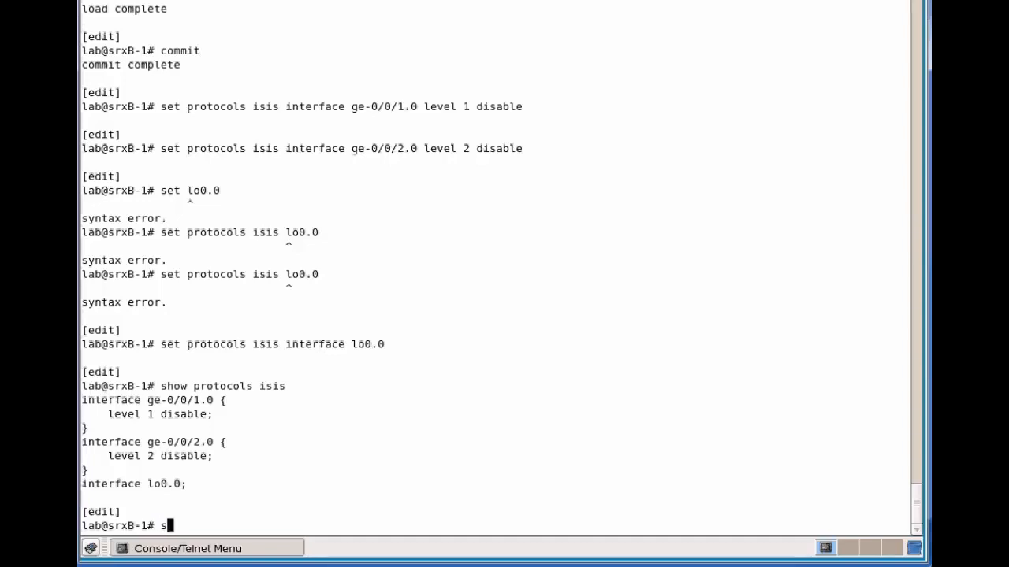
pyautogui.write('et interfaces')
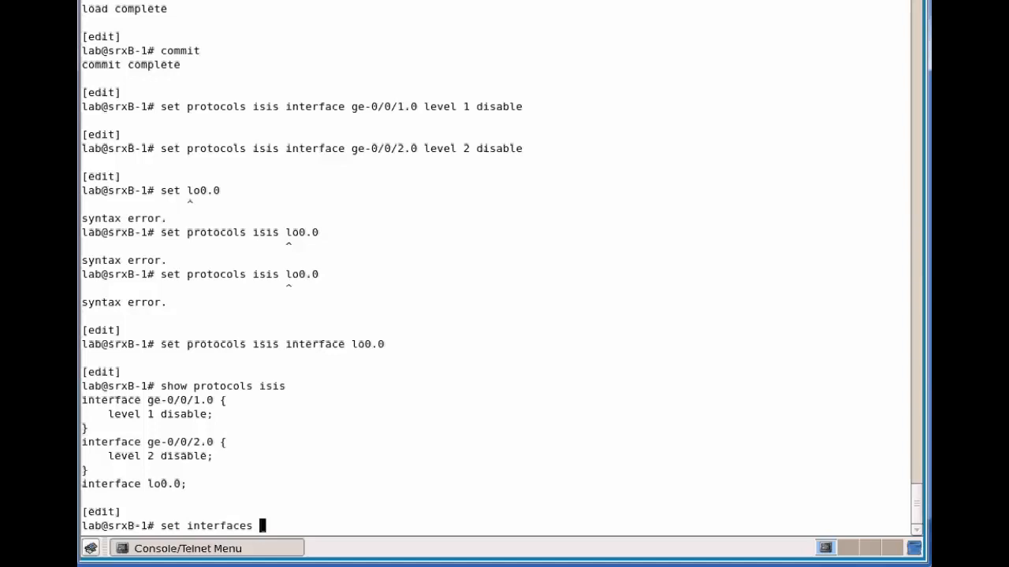
pyautogui.write('ge')
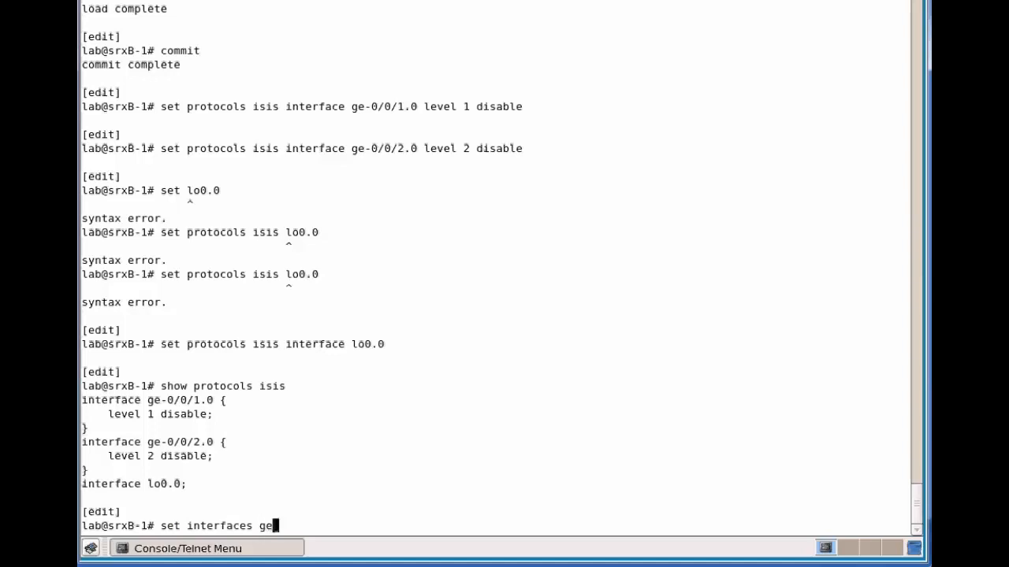
pyautogui.write('-0/0/')
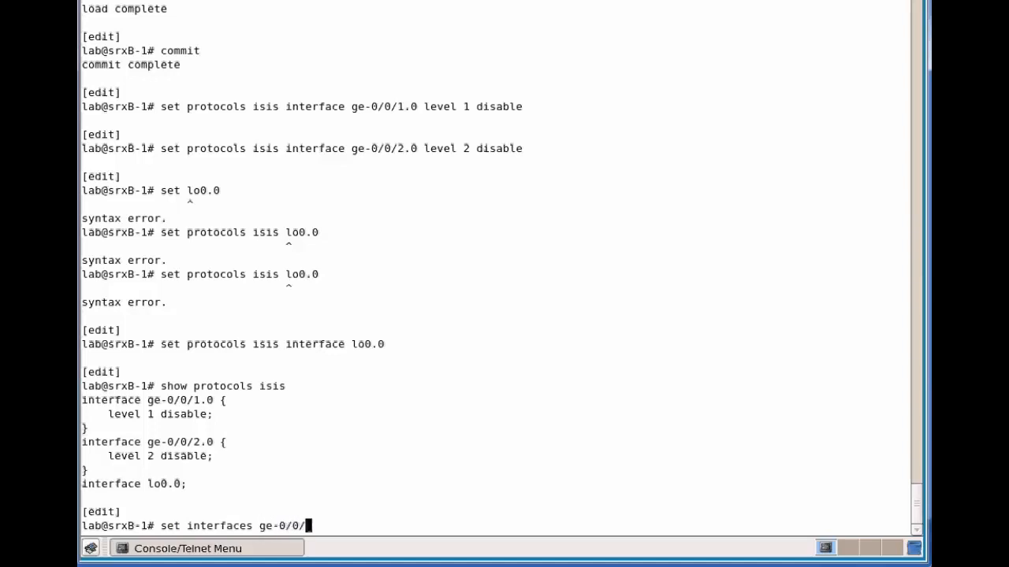
pyautogui.write('1.0 family iso')
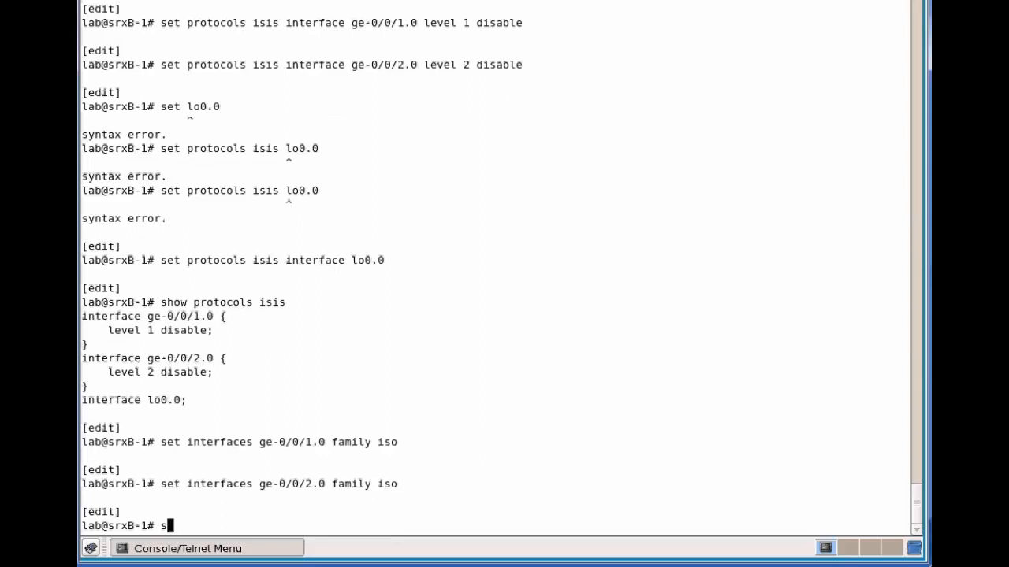
pyautogui.write('et lo0.')
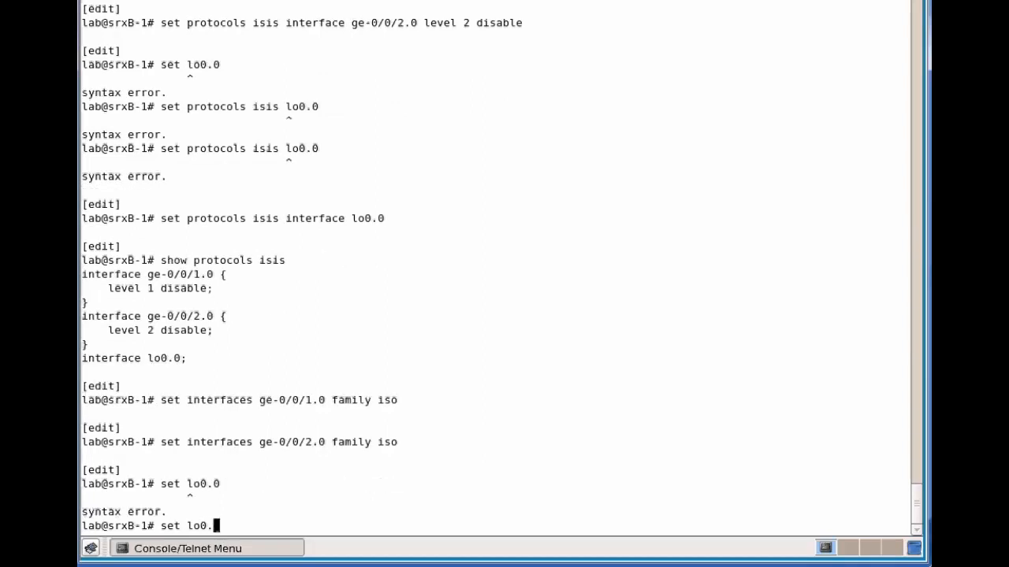
pyautogui.press('BackSpace')
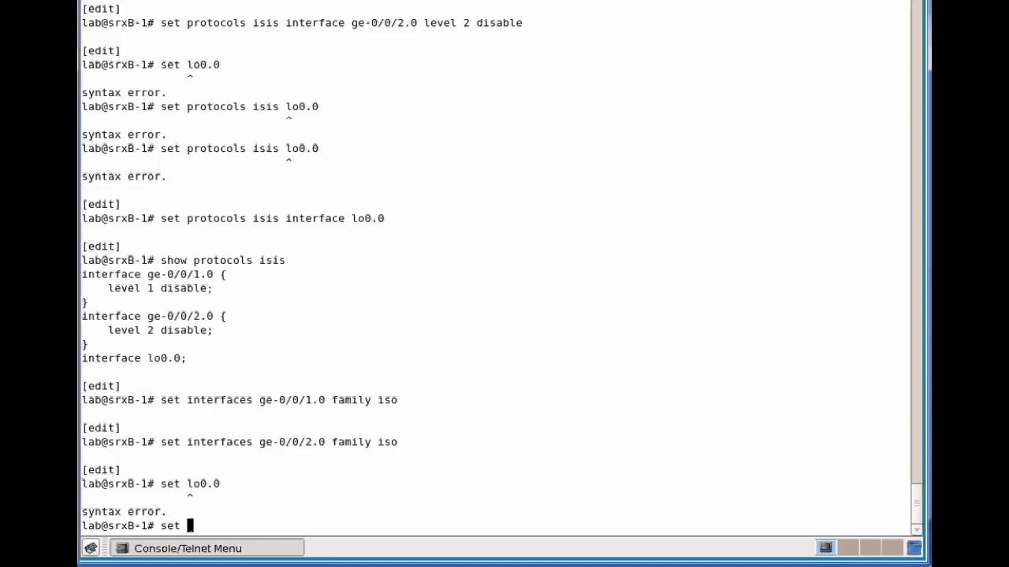
# Set family iso address 49.0001.0192.0168.0101.00 on interface lo0.0.
pyautogui.write('interfaces l')
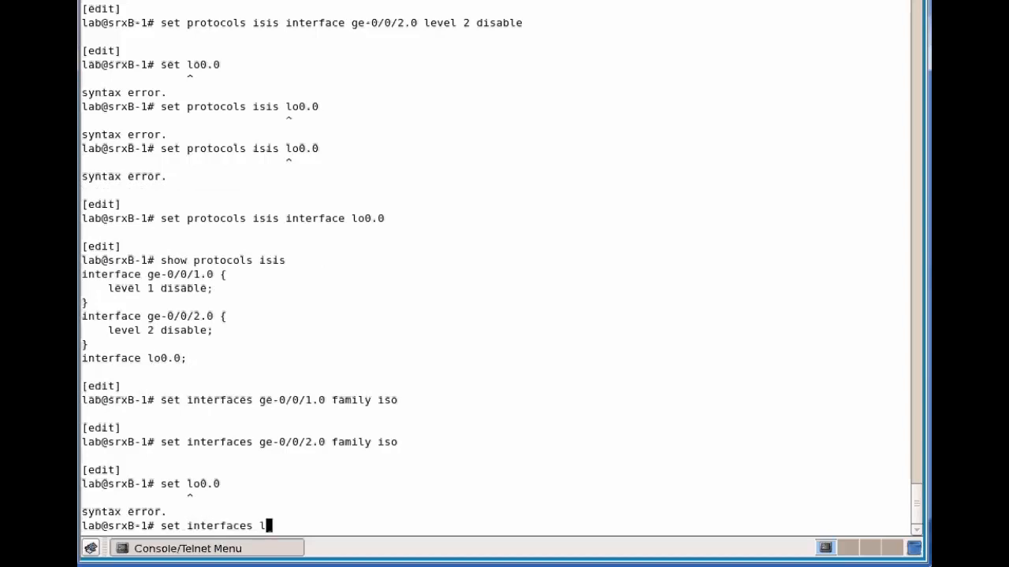
pyautogui.write('o0.0')
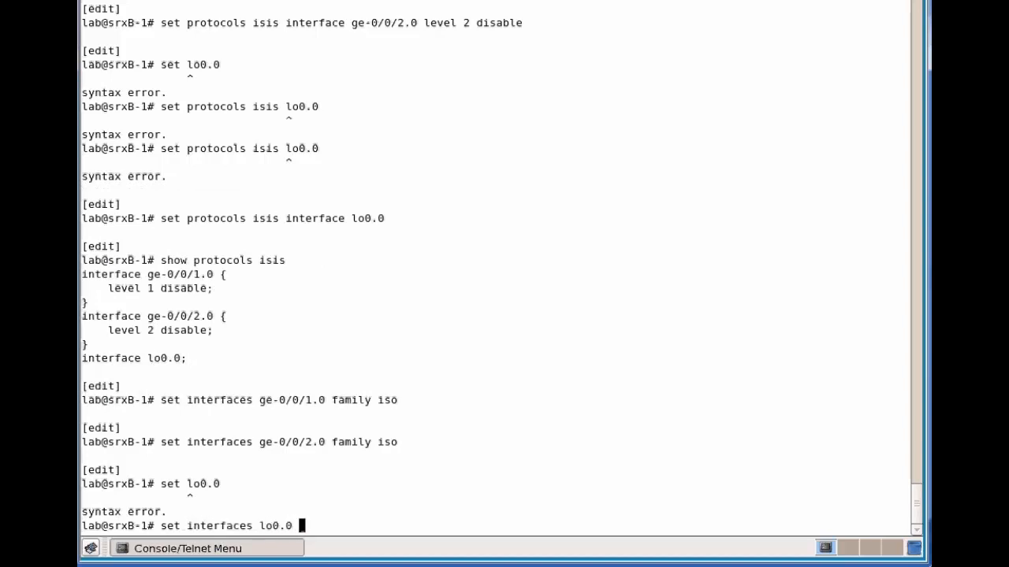
pyautogui.write('family is')
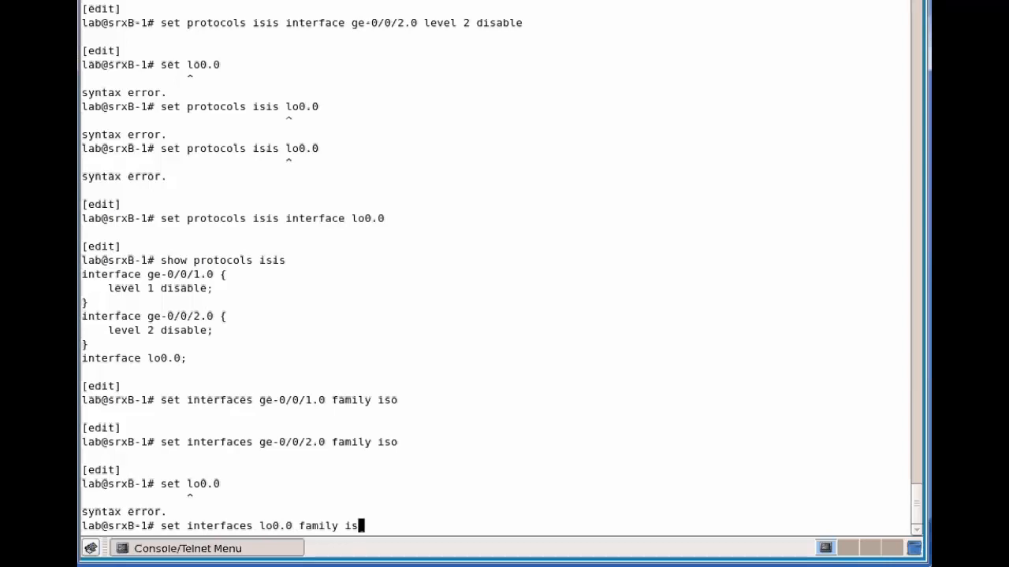
pyautogui.write('add')
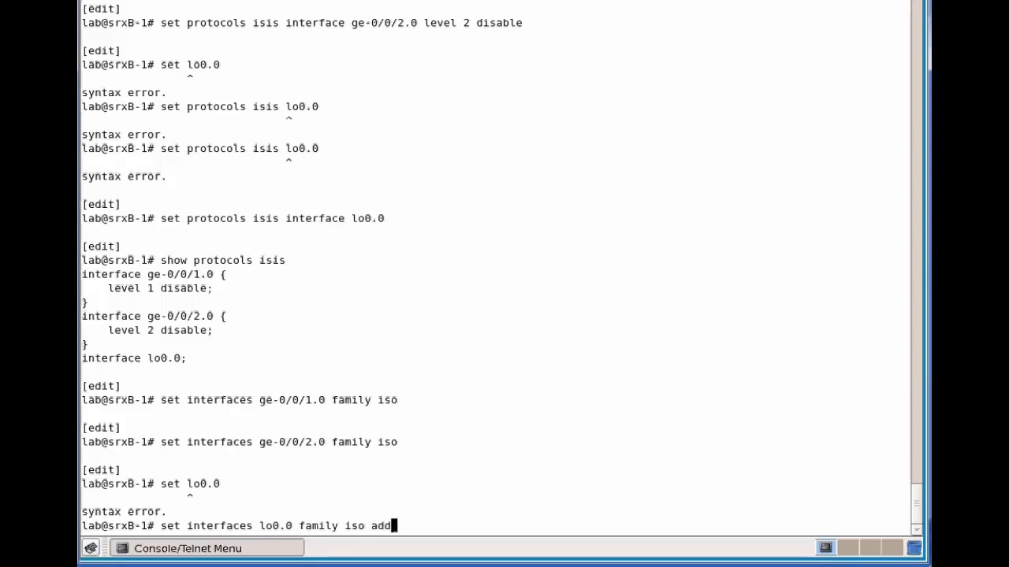
pyautogui.write('ress')
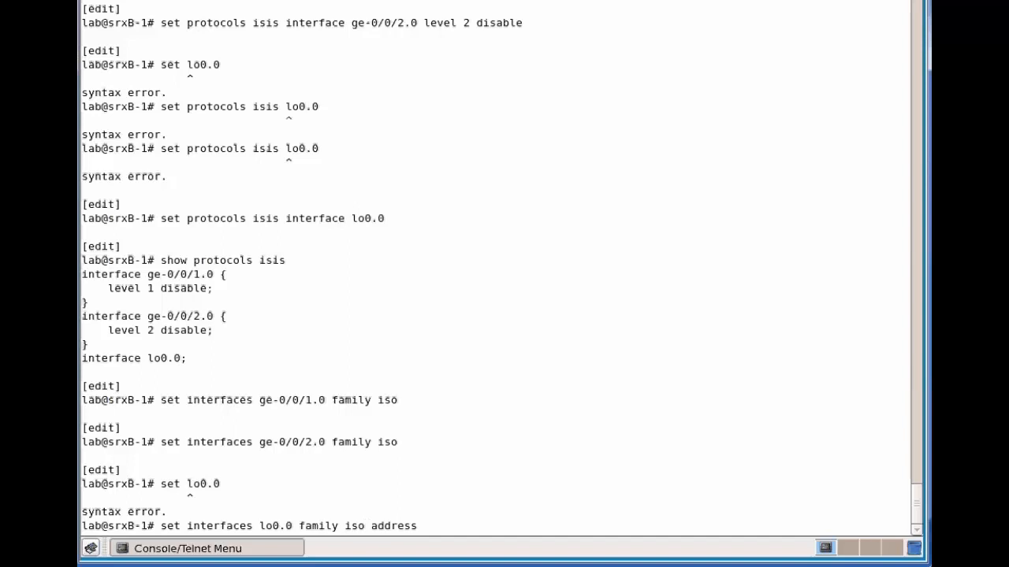
pyautogui.write('49')
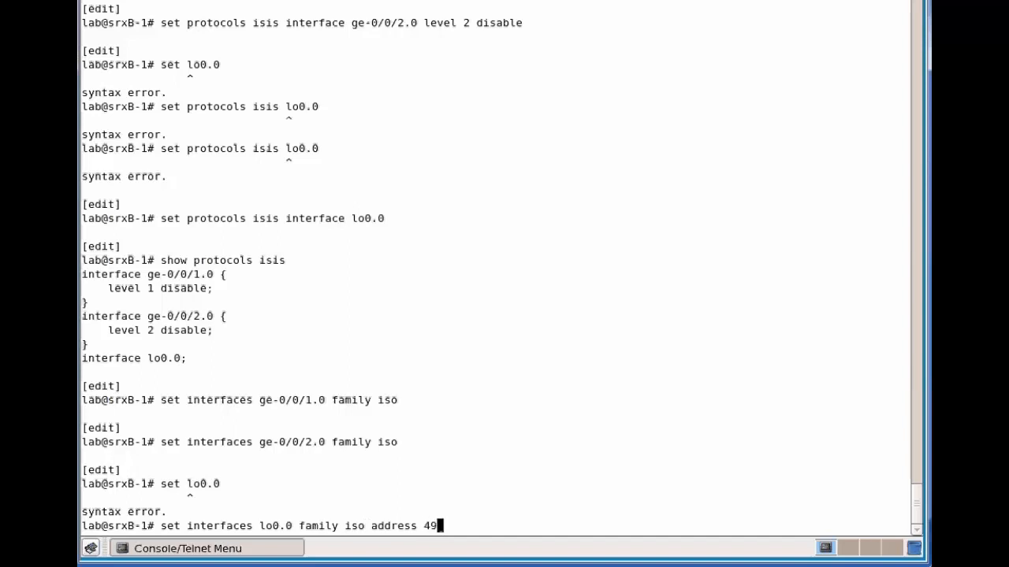
pyautogui.write('.')
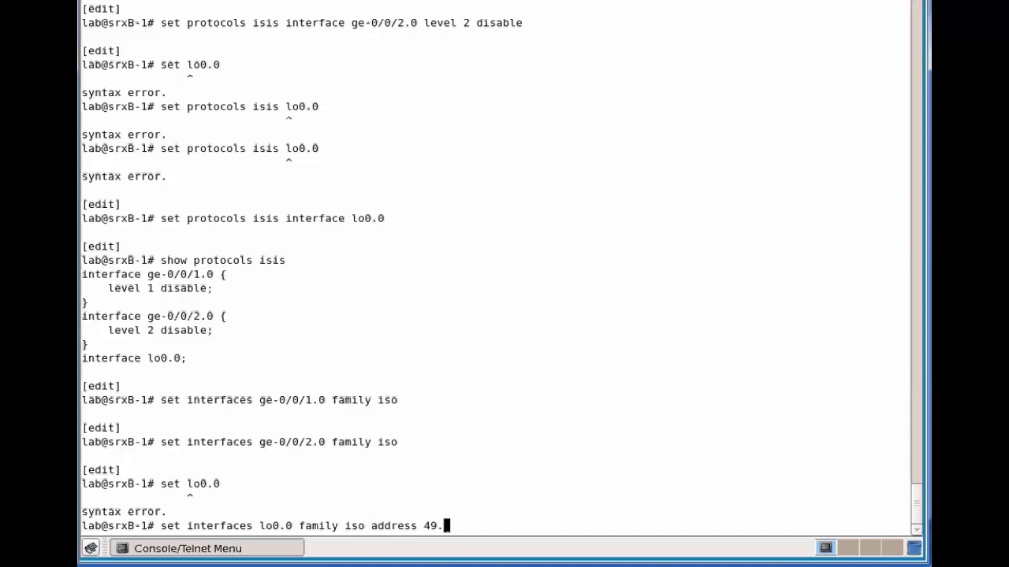
pyautogui.write('0001')
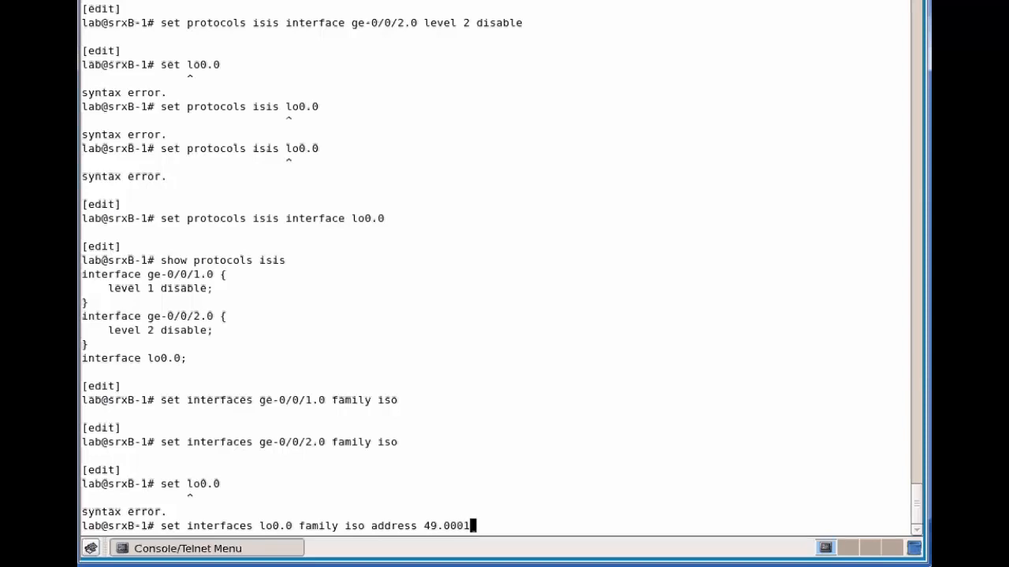
pyautogui.write('.')
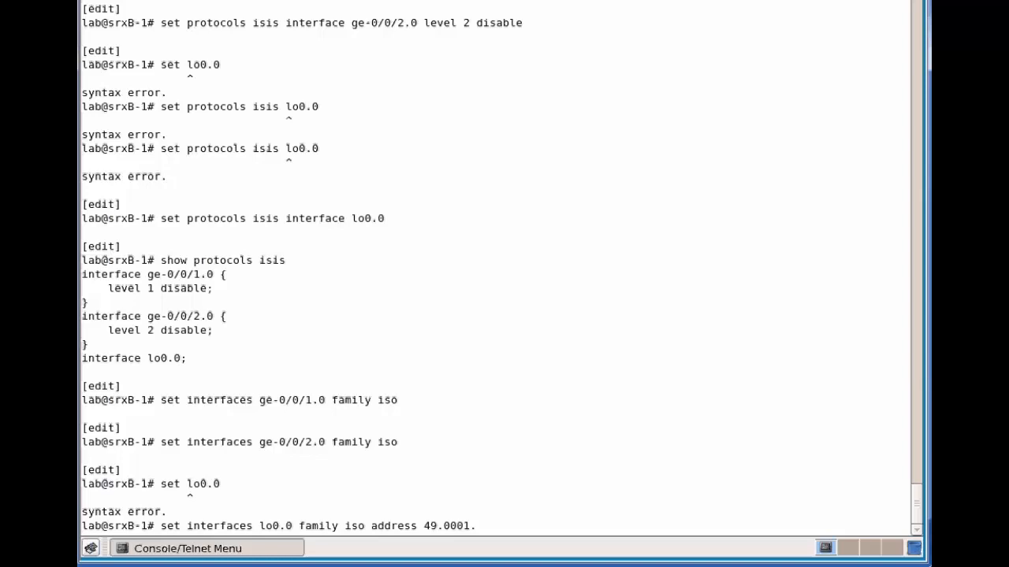
pyautogui.moveTo(479, 525)
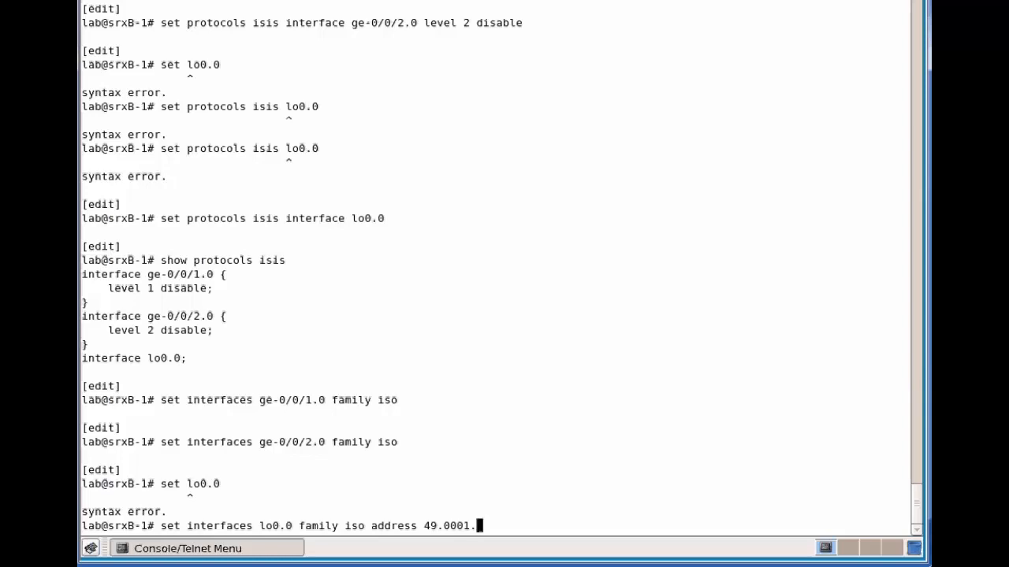
pyautogui.write('01')
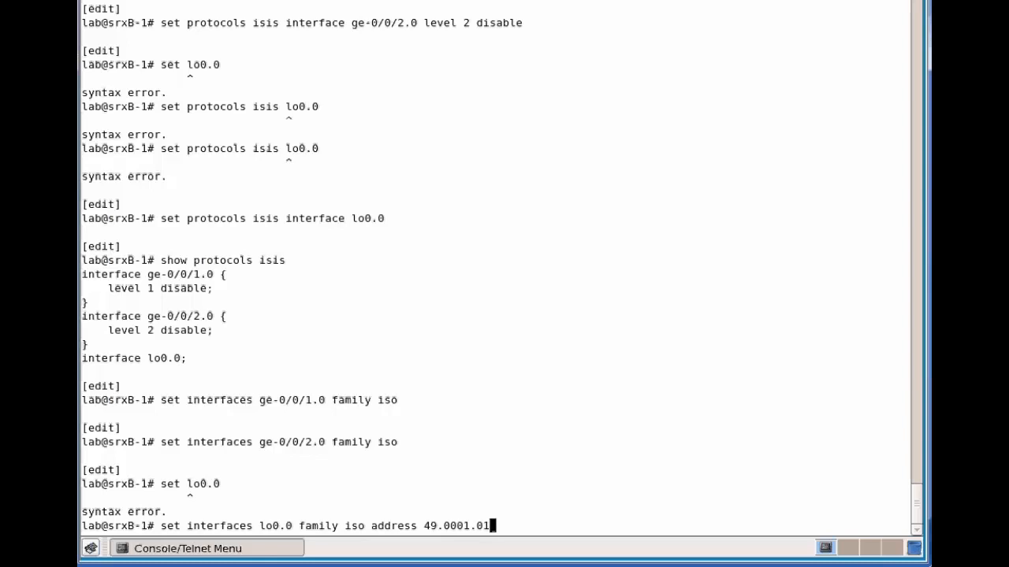
pyautogui.write('92.')
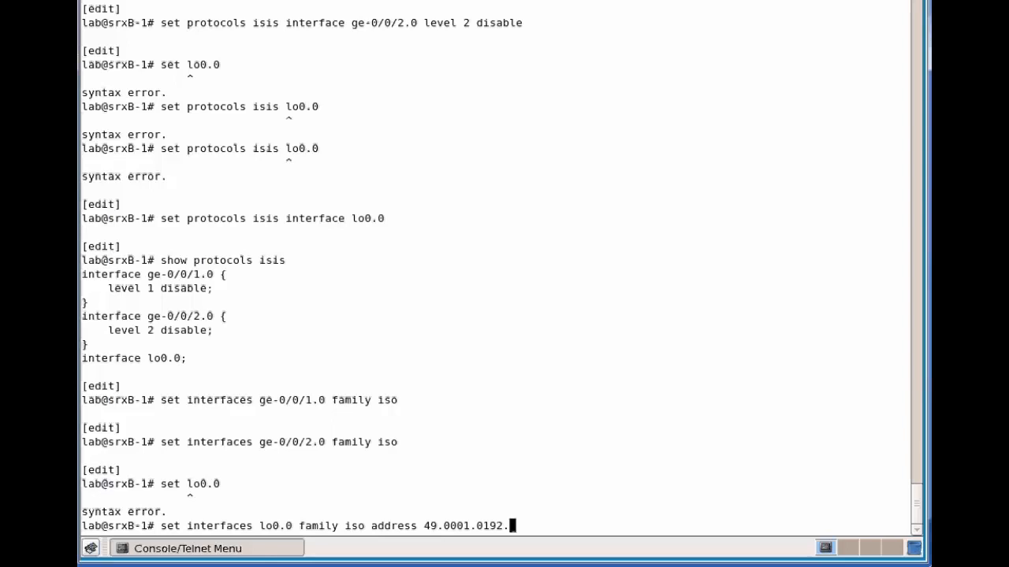
pyautogui.write('01')
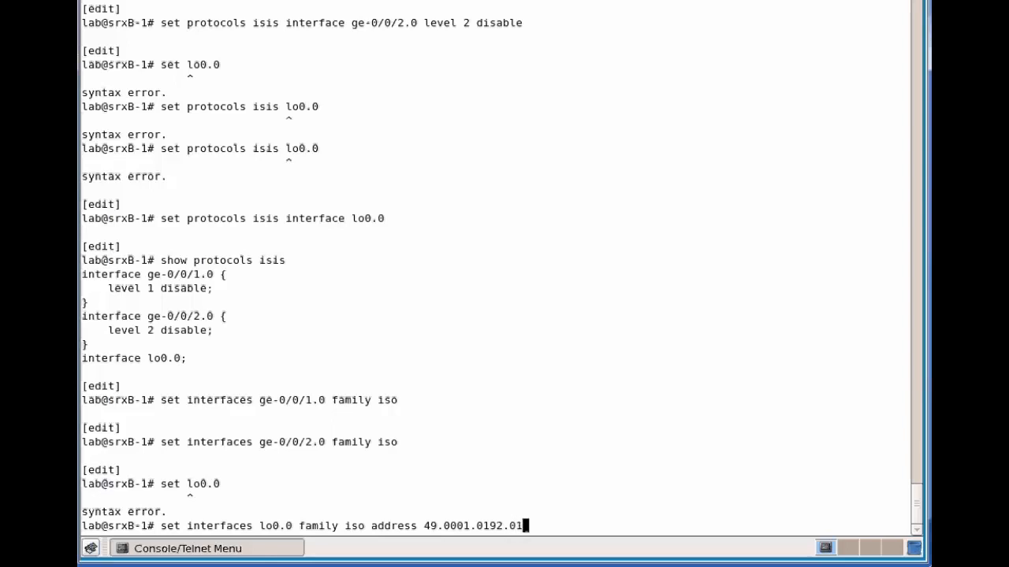
pyautogui.write('68')
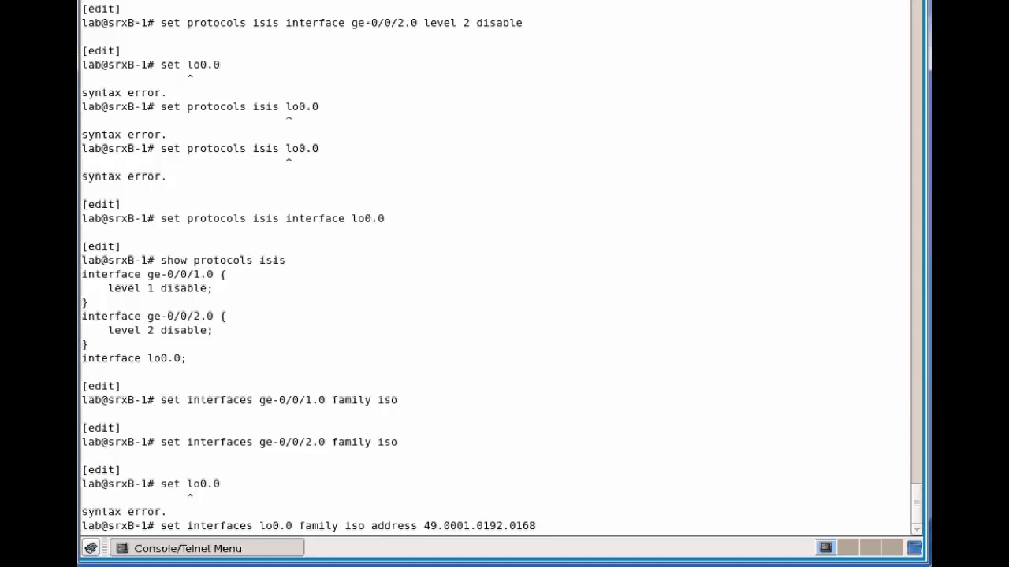
pyautogui.write('.0101')
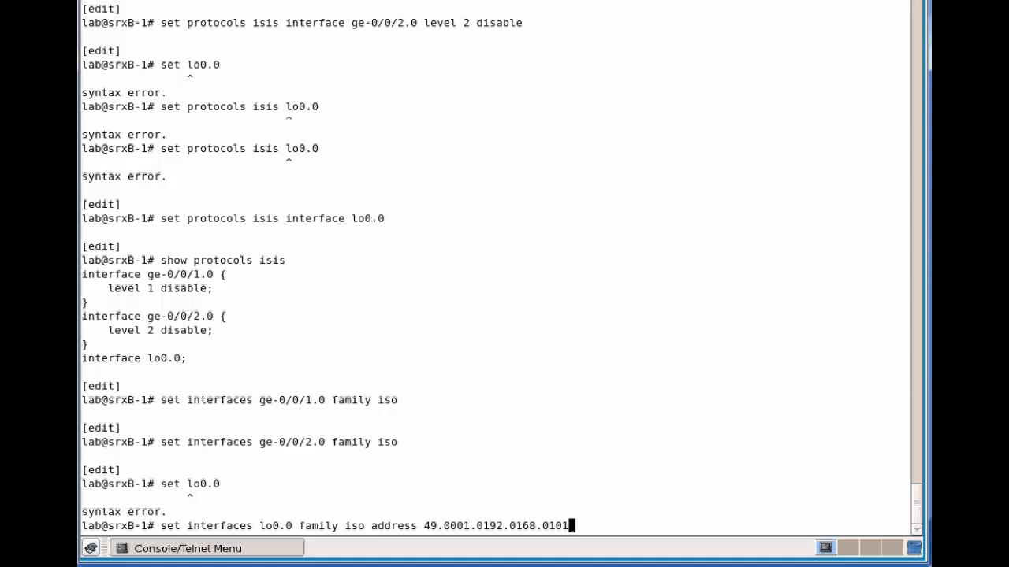
pyautogui.write('.0')
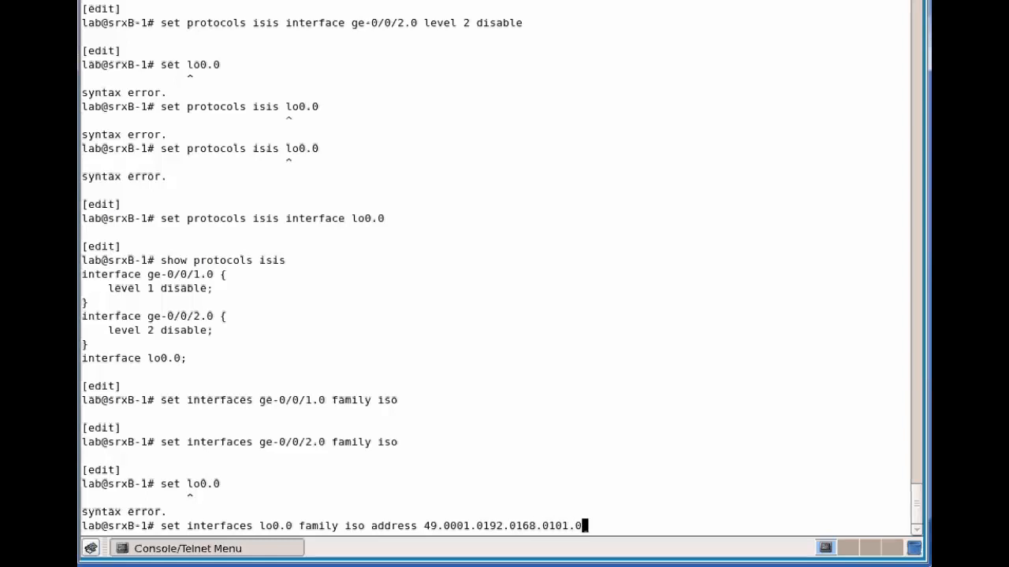
pyautogui.press('Return')
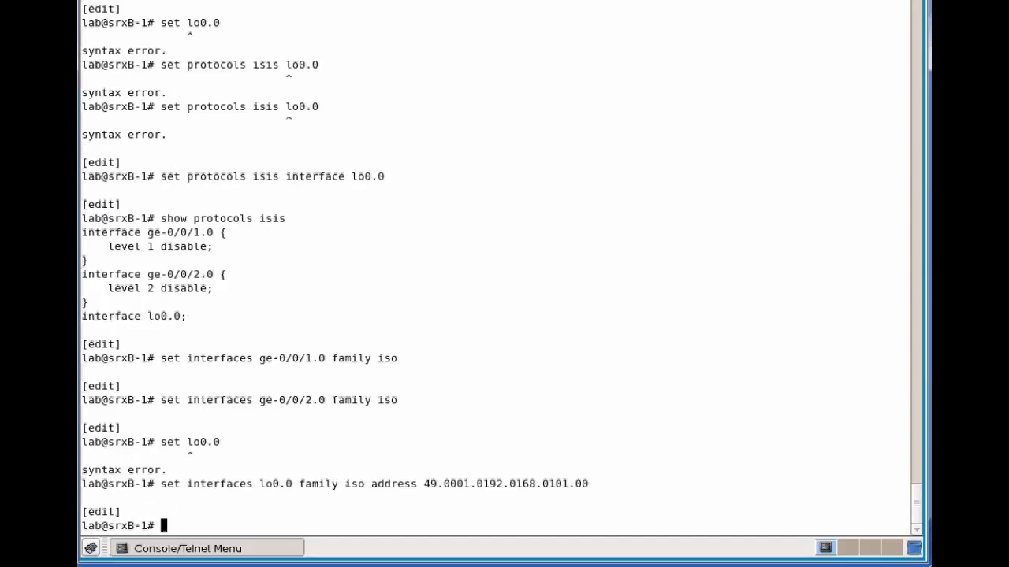
# Run 'commit and-quit' to save the configuration and return to operational mode.
pyautogui.write('commit')
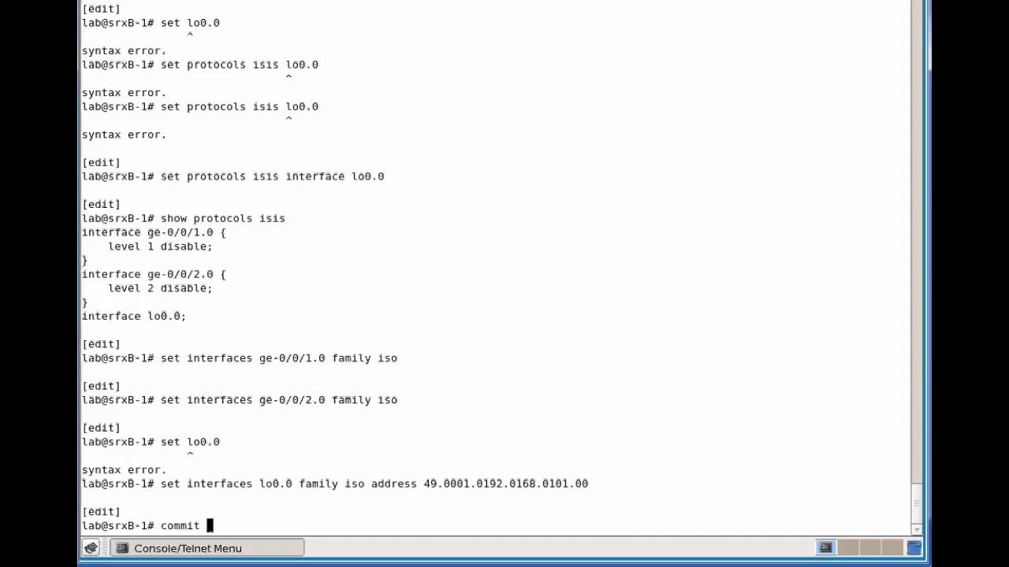
pyautogui.write('and-quit')
pyautogui.write('s')
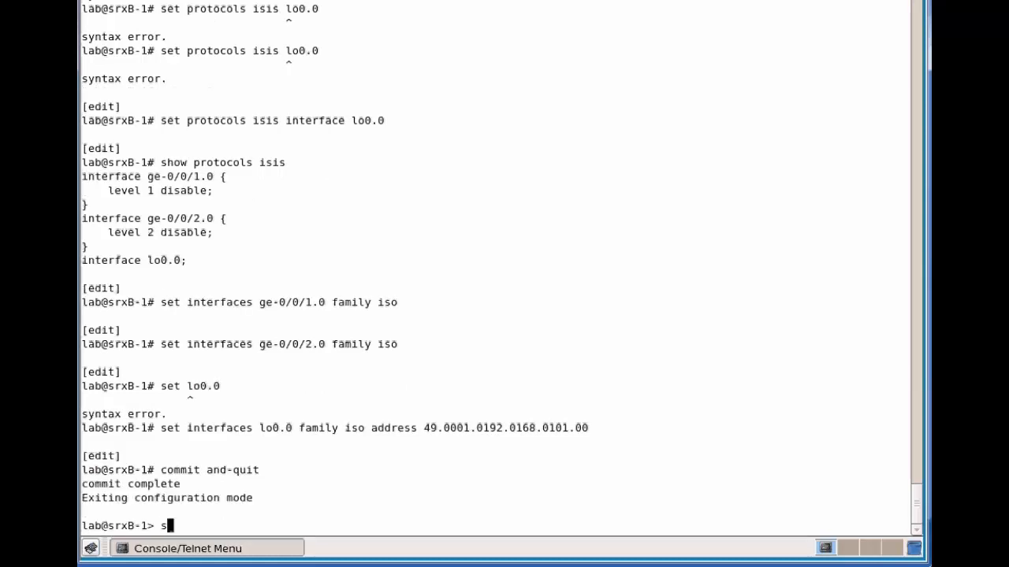
# Run 'show isis interface' to list ge-0/0/1.0, ge-0/0/2.0 and passive lo0.0.
pyautogui.write('how isis')
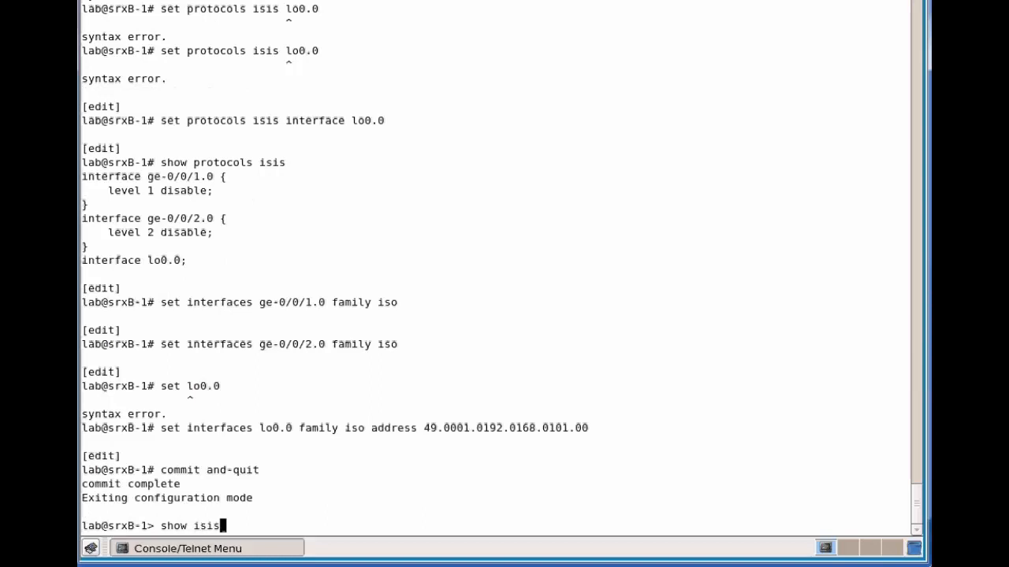
pyautogui.write('interface')
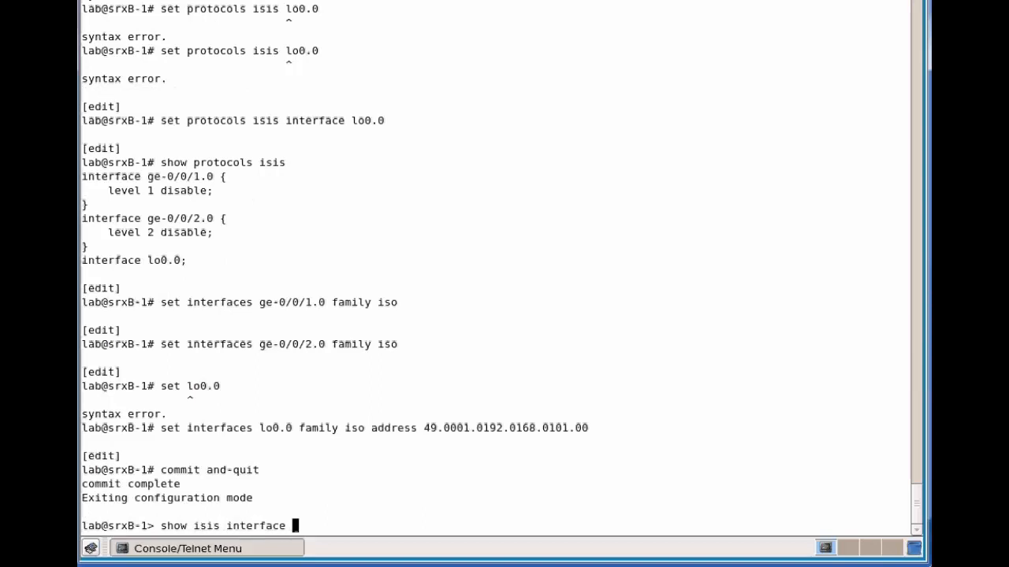
pyautogui.press('Return')
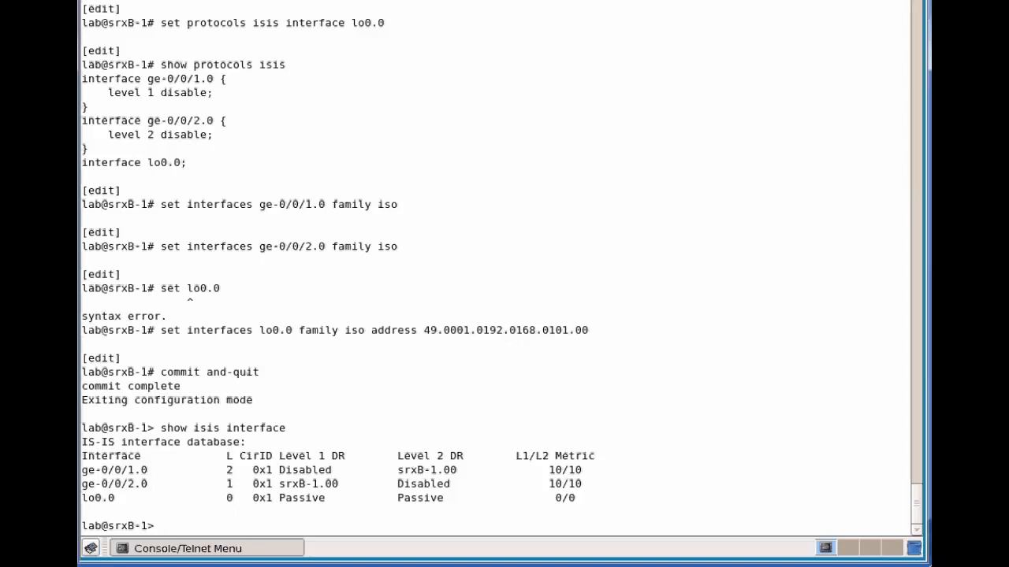
pyautogui.write('s')
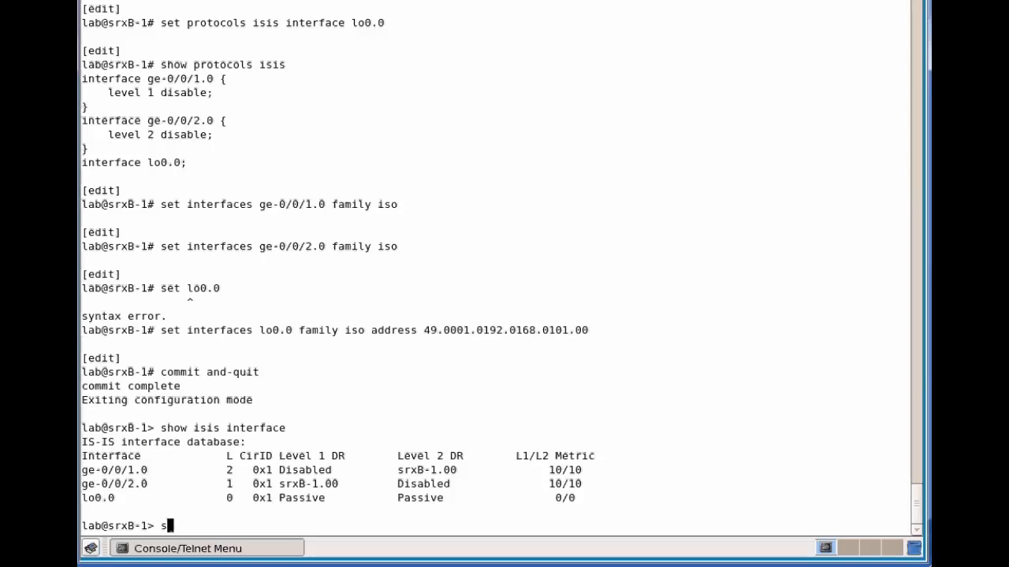
# Run 'show isis adjacency' to confirm both links to srxB-2 are Up.
pyautogui.write('how isis')
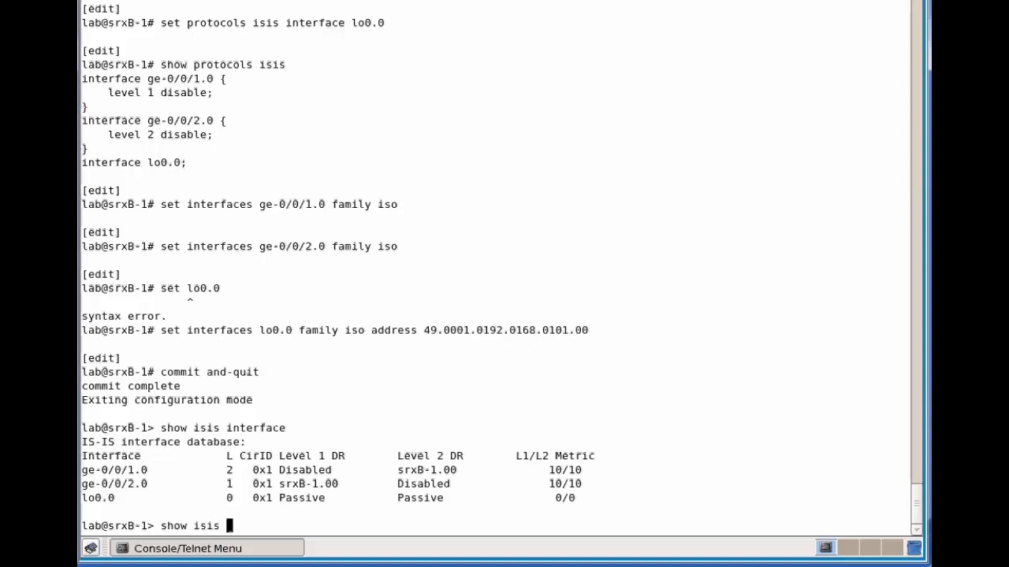
pyautogui.write('adjacency')
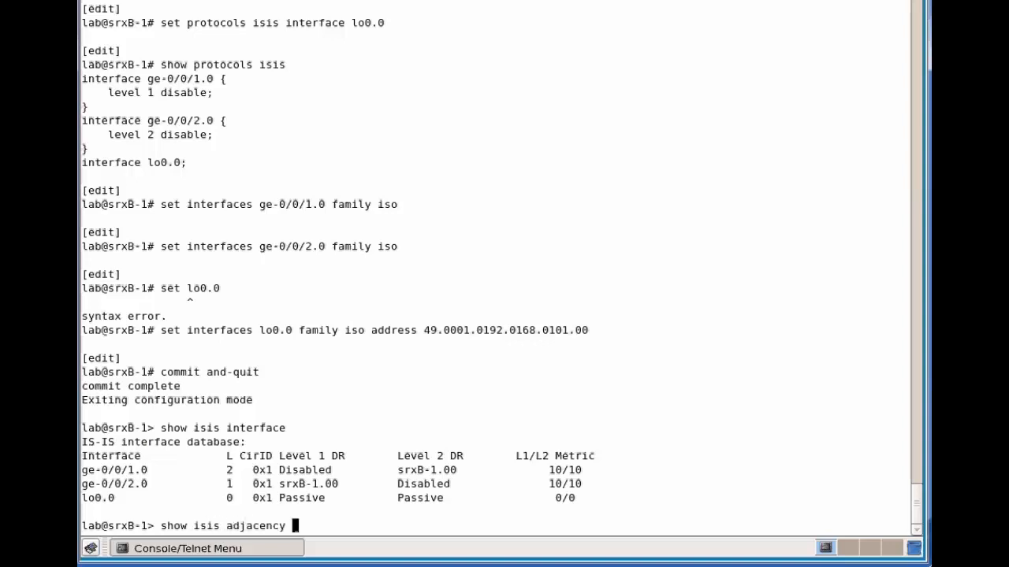
pyautogui.press('Return')
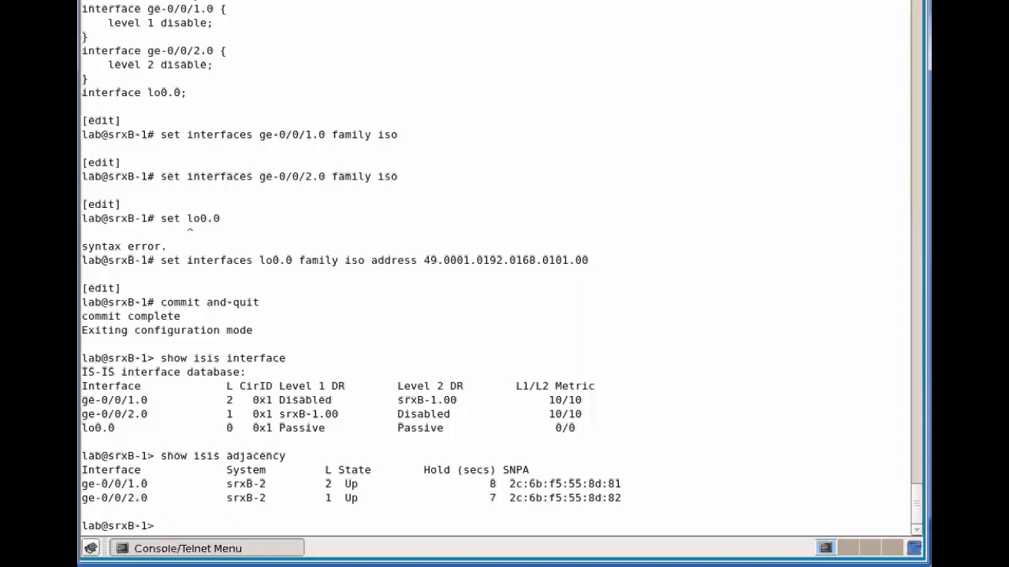